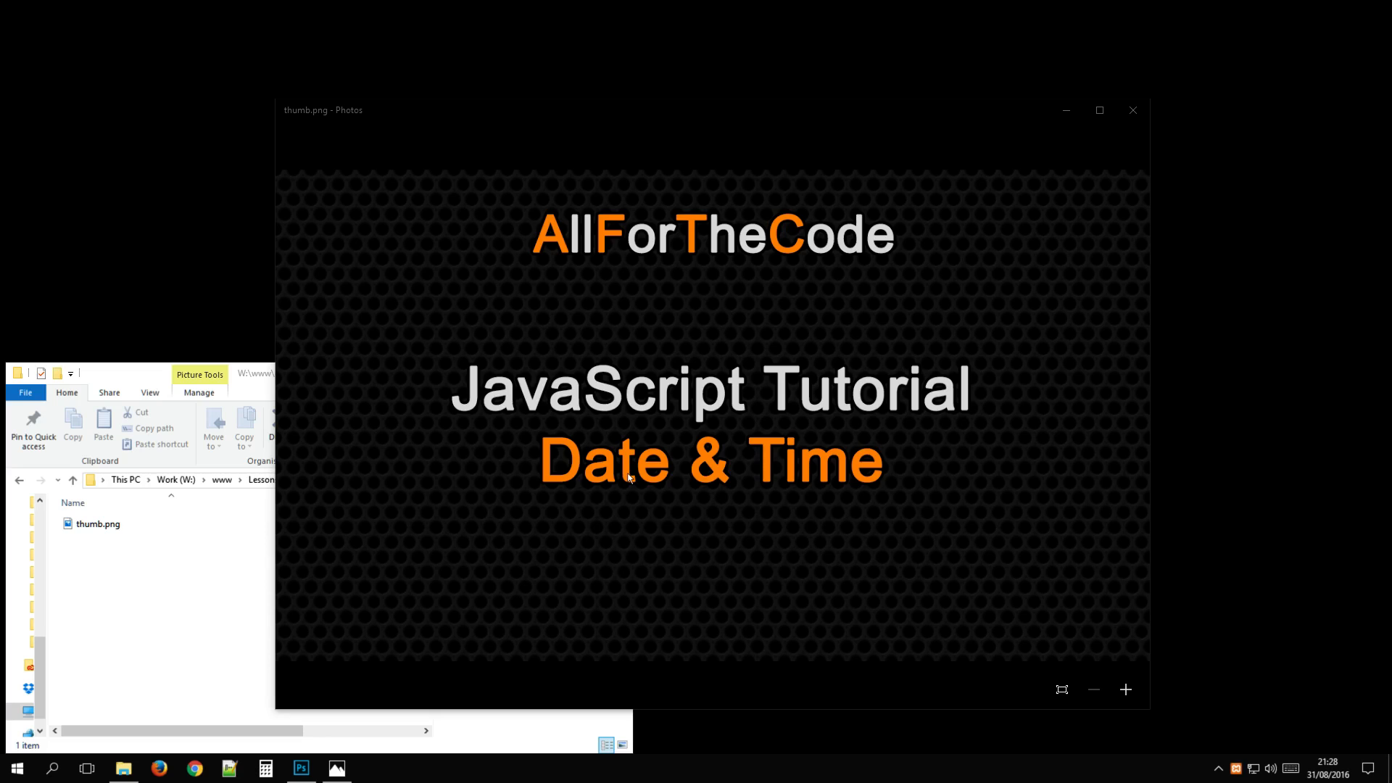
pyautogui.moveTo(769, 140)
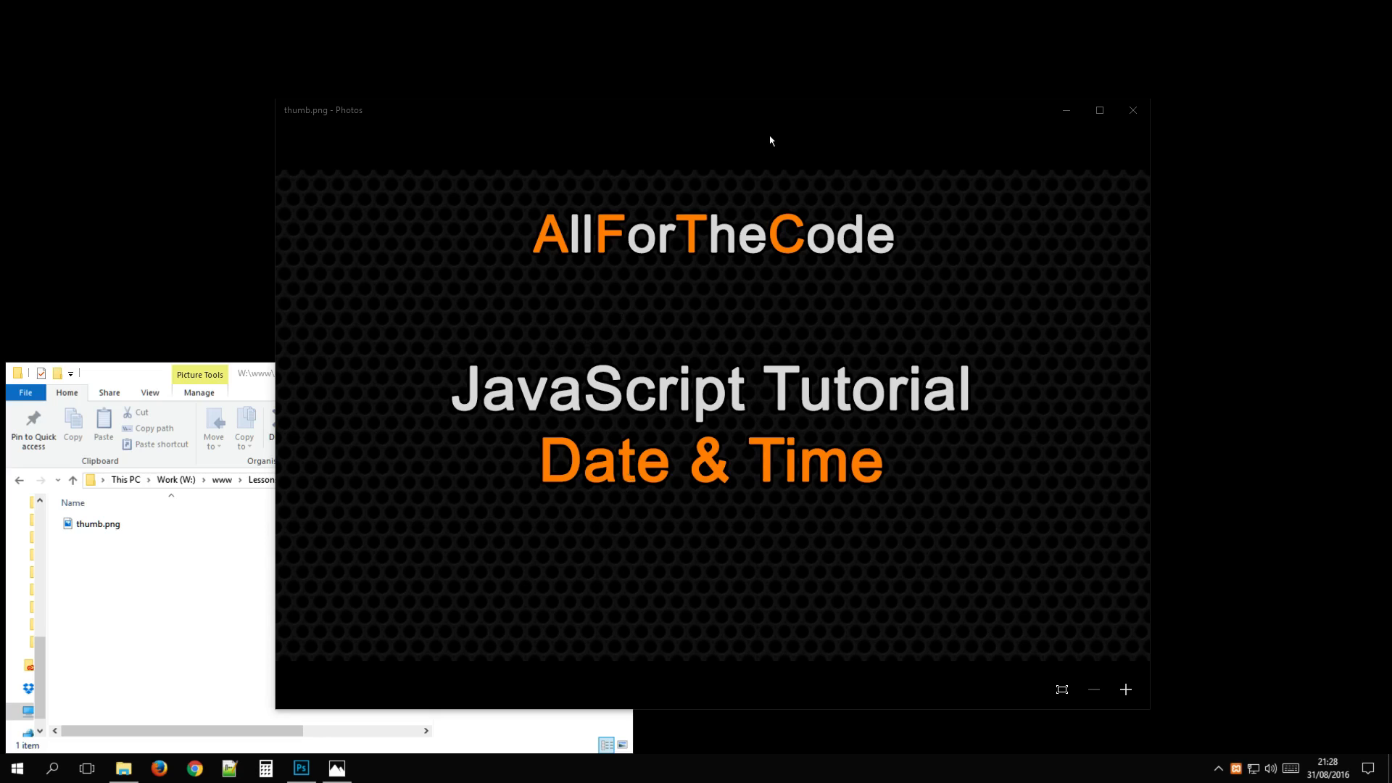
pyautogui.moveTo(779, 92)
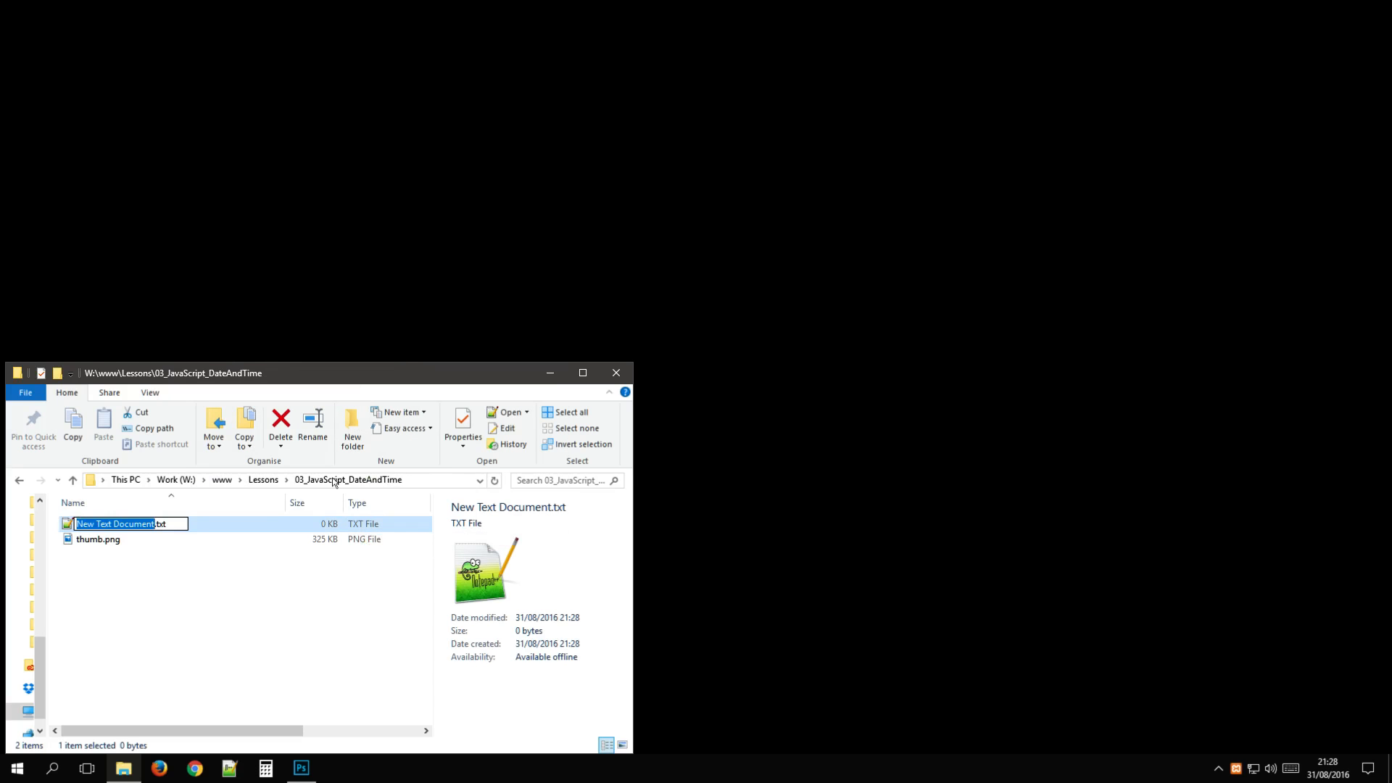
# - Rename New Text Document.txt to index.htm and open the lesson folder in PhpStorm
pyautogui.write('index.ht')
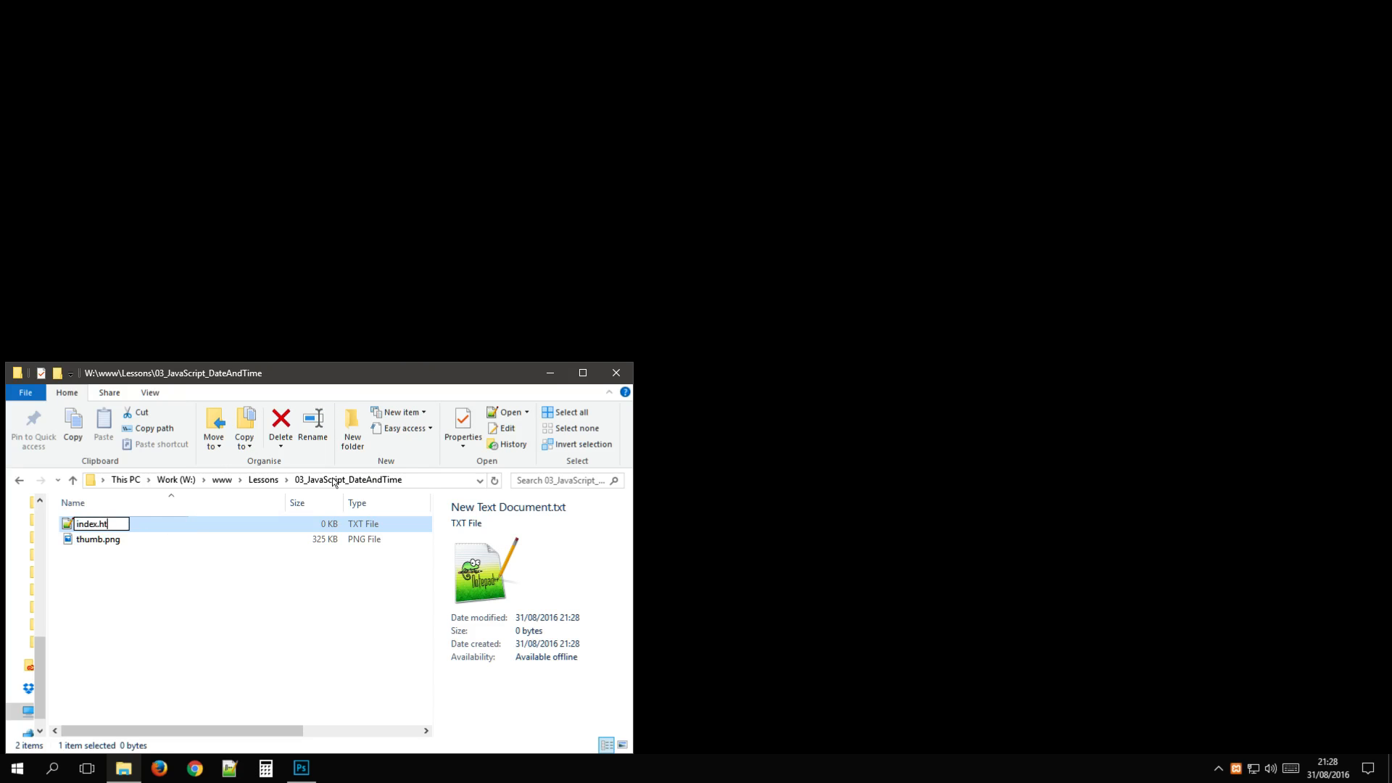
pyautogui.press('Enter')
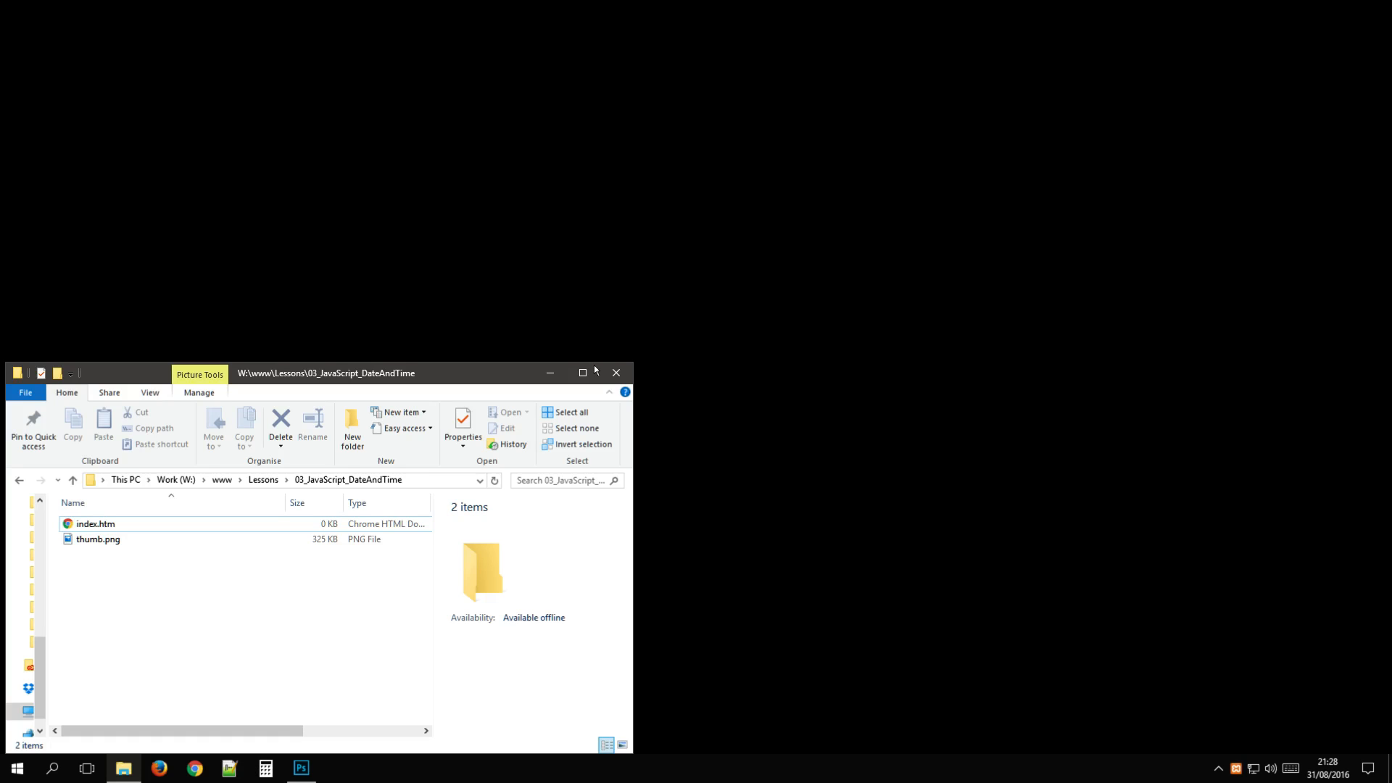
pyautogui.moveTo(825, 385)
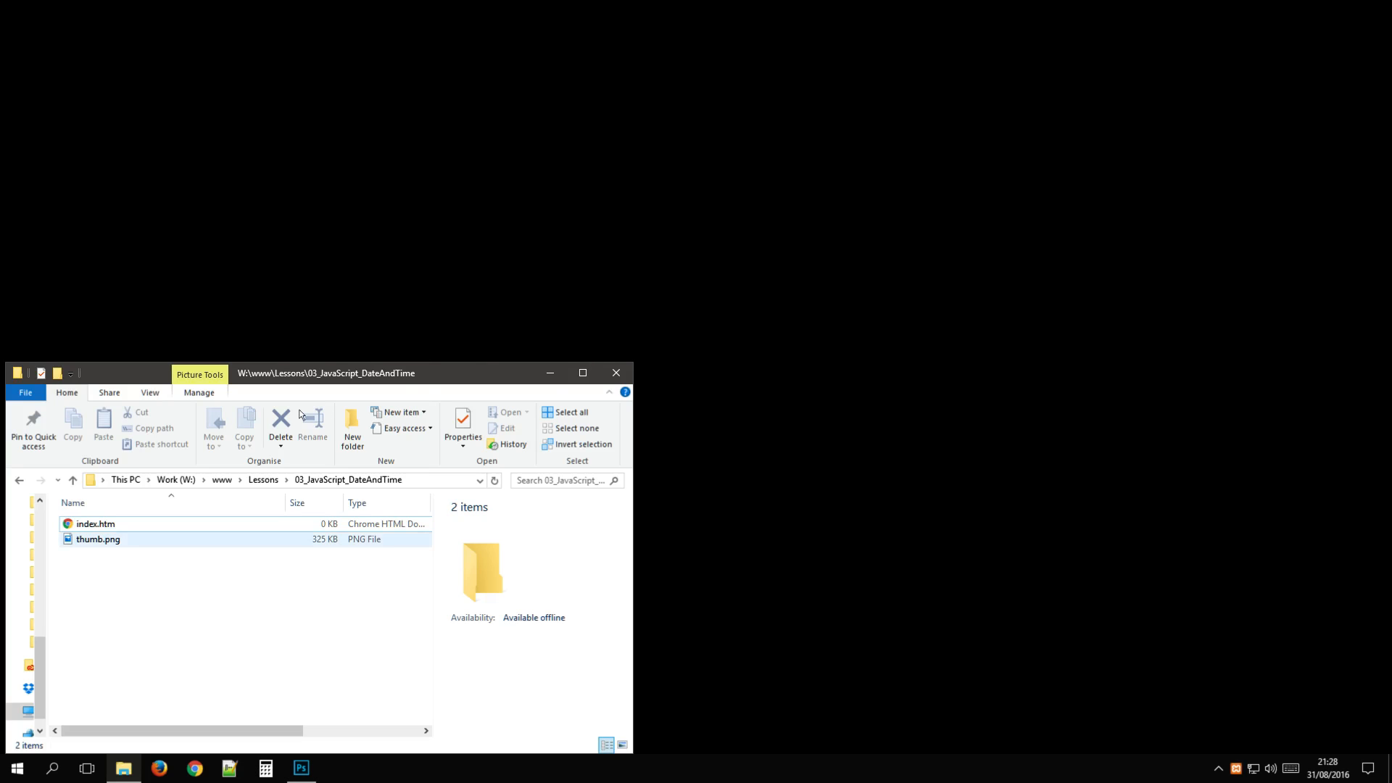
pyautogui.click(335, 767)
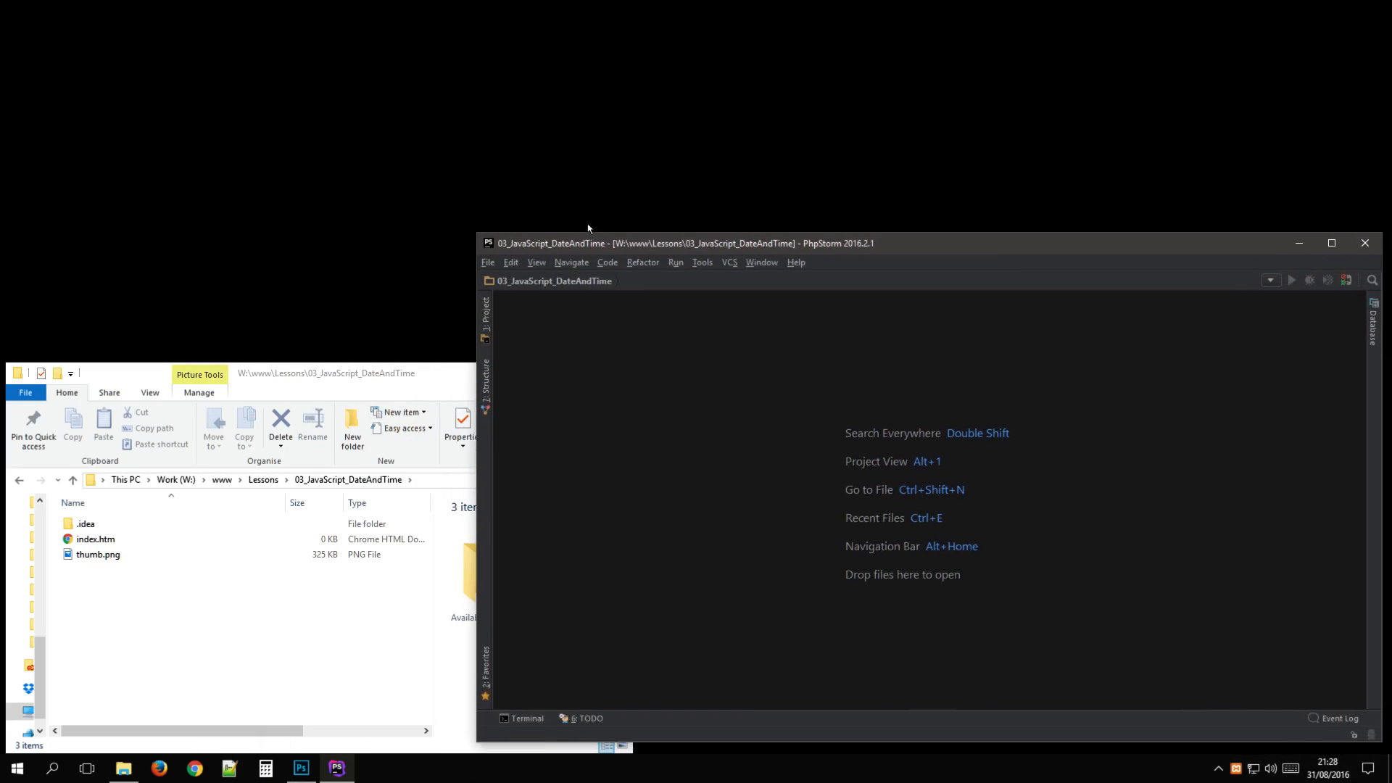
# - Open index.htm from the project tree and expand html:5 into an HTML5 skeleton
pyautogui.click(486, 311)
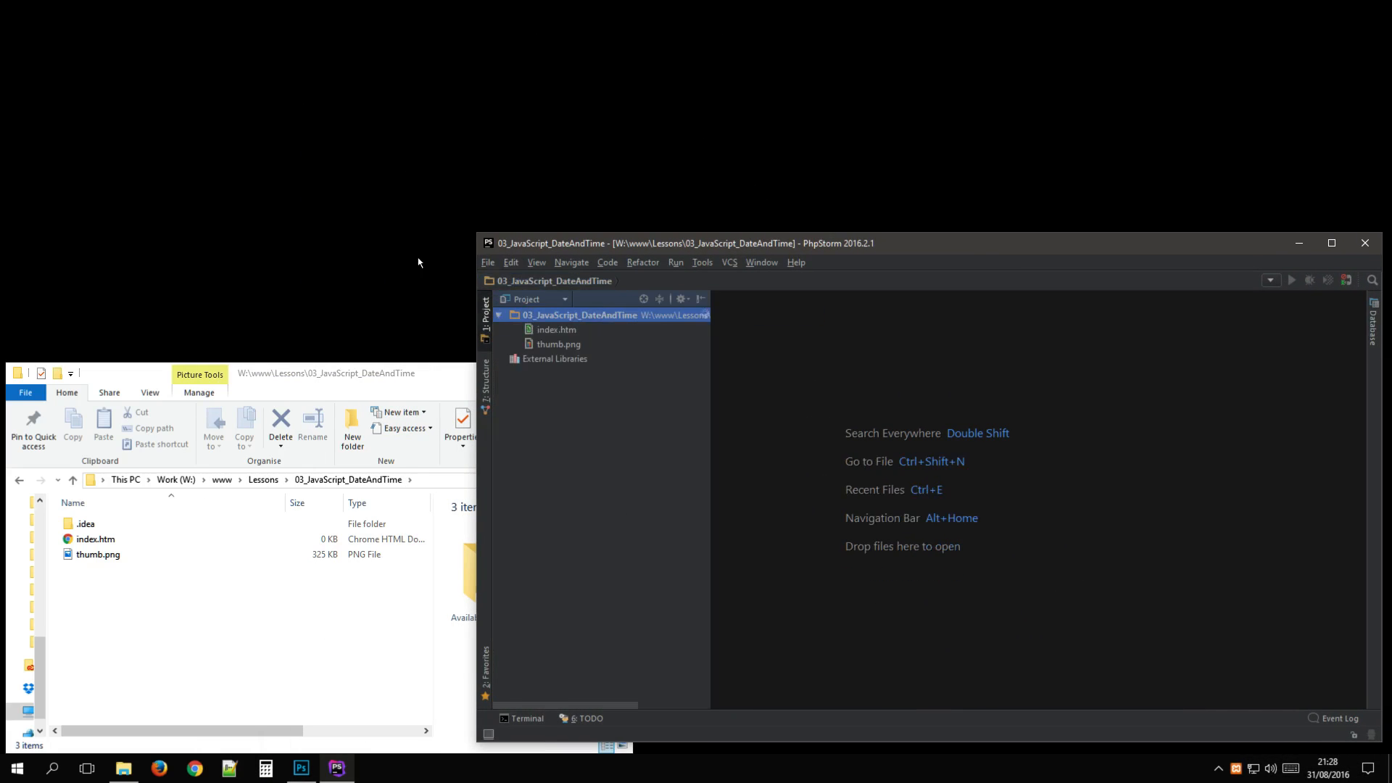
pyautogui.doubleClick(556, 329)
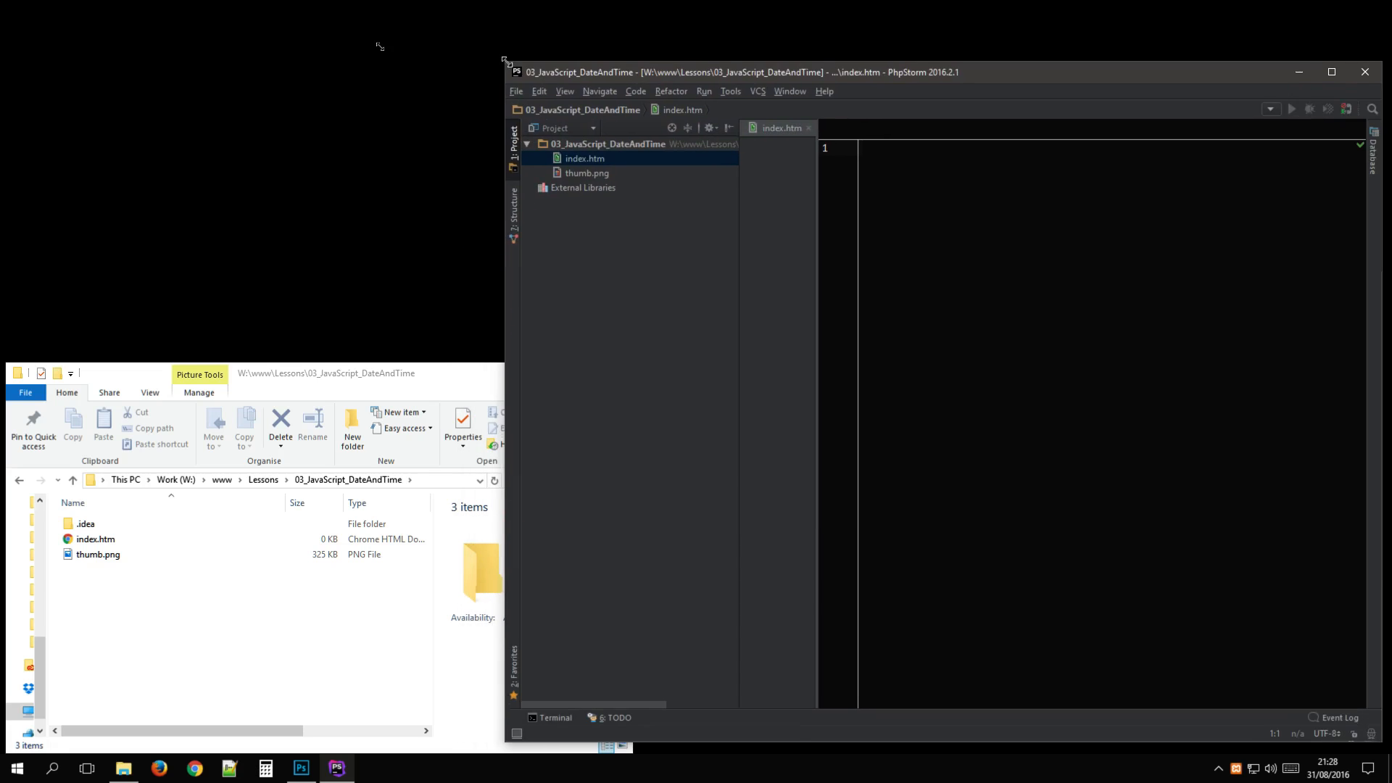
pyautogui.click(514, 146)
pyautogui.write('h')
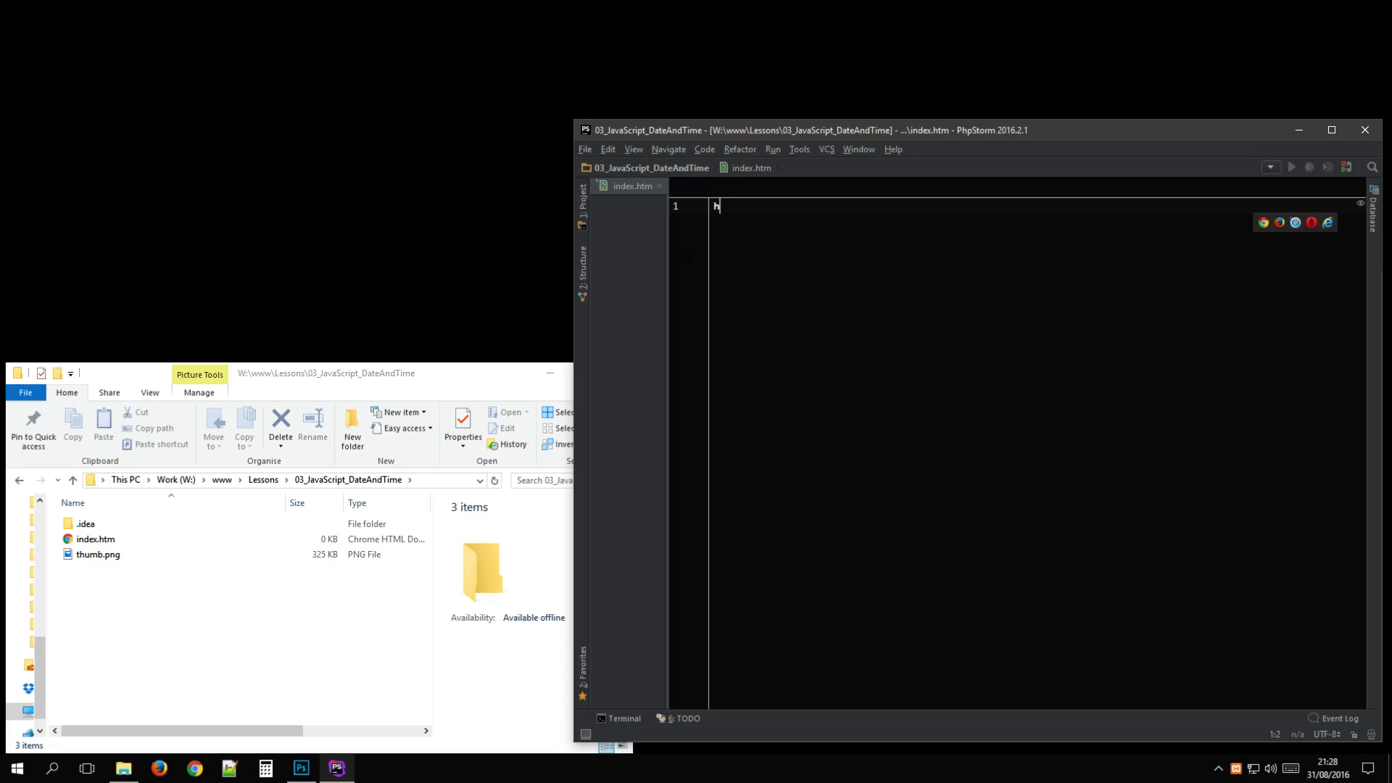
pyautogui.write('tml')
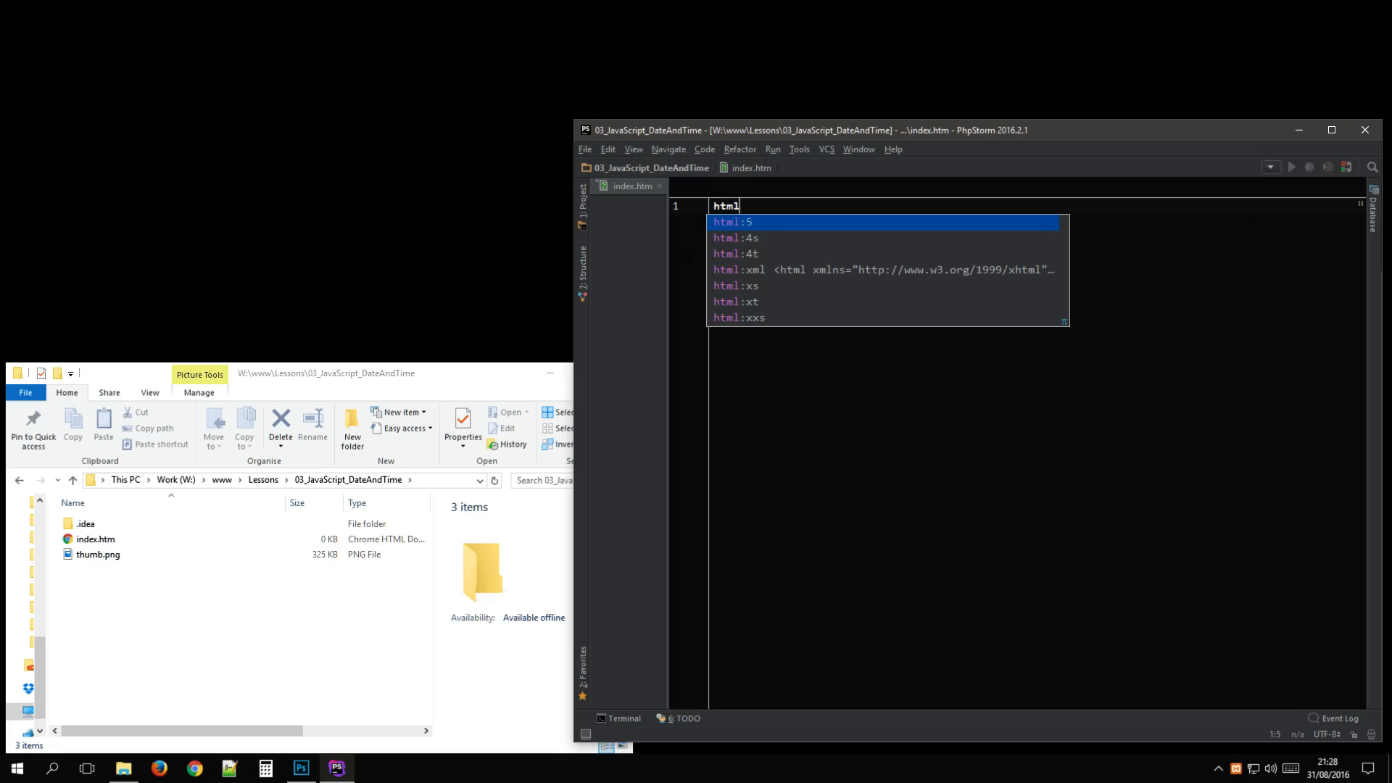
pyautogui.press('Tab')
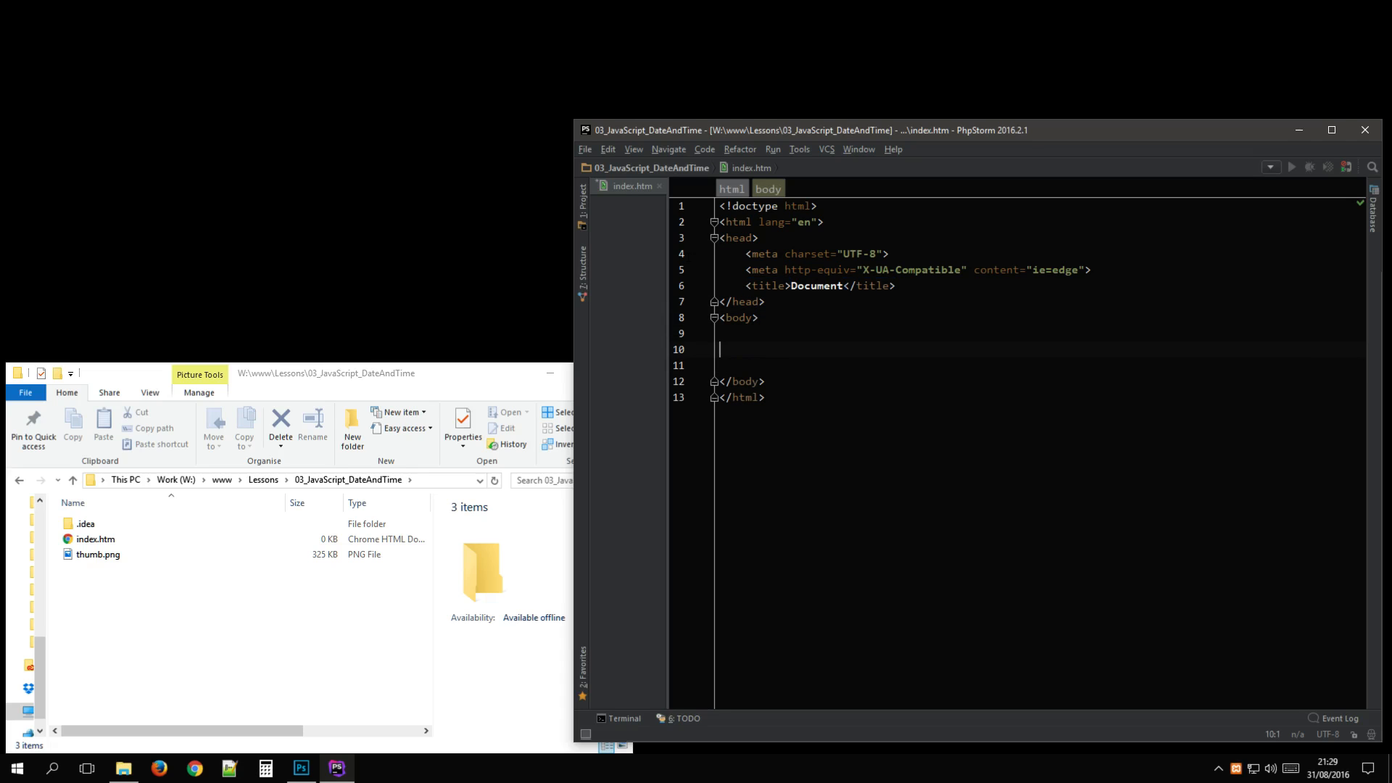
# - Add <div id="output"></div> to the body and an empty <script></script> block
pyautogui.write('<')
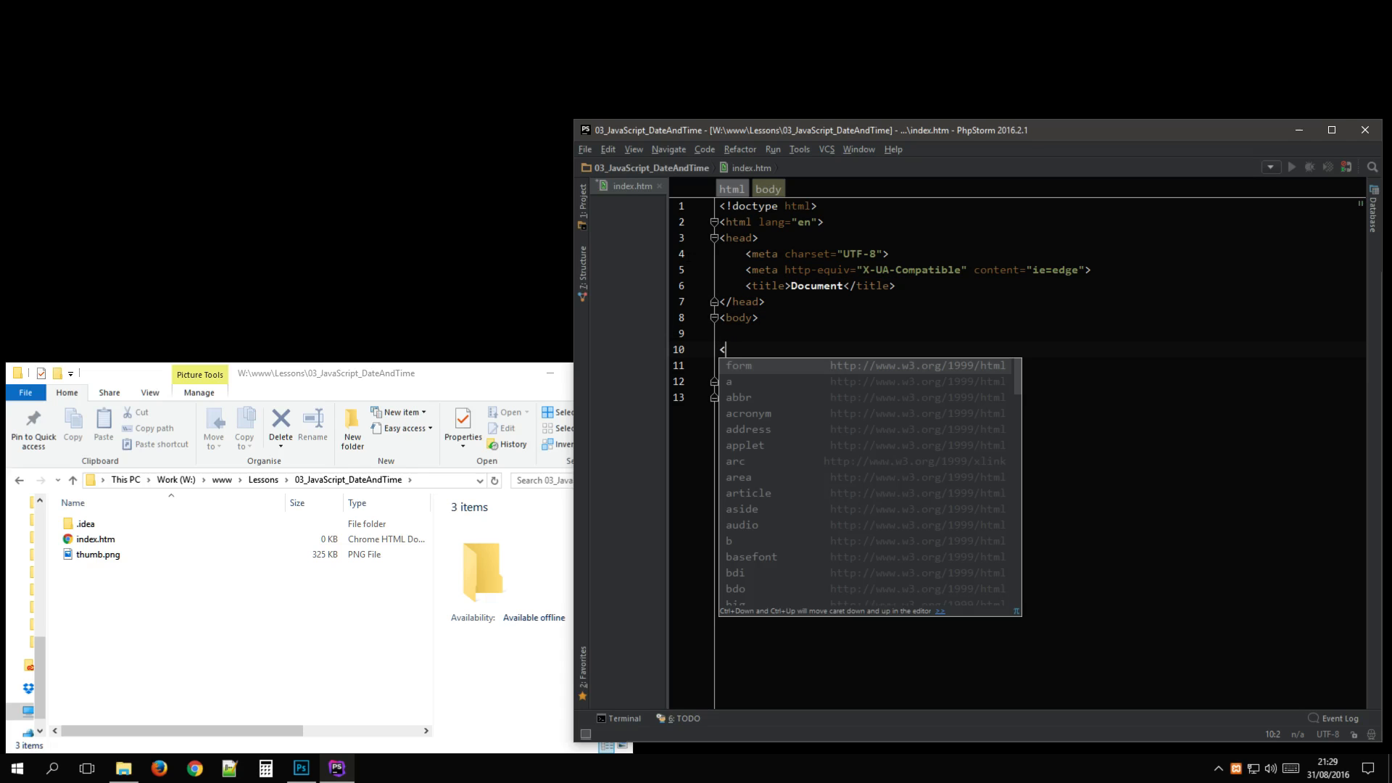
pyautogui.write('div id="output"></div>')
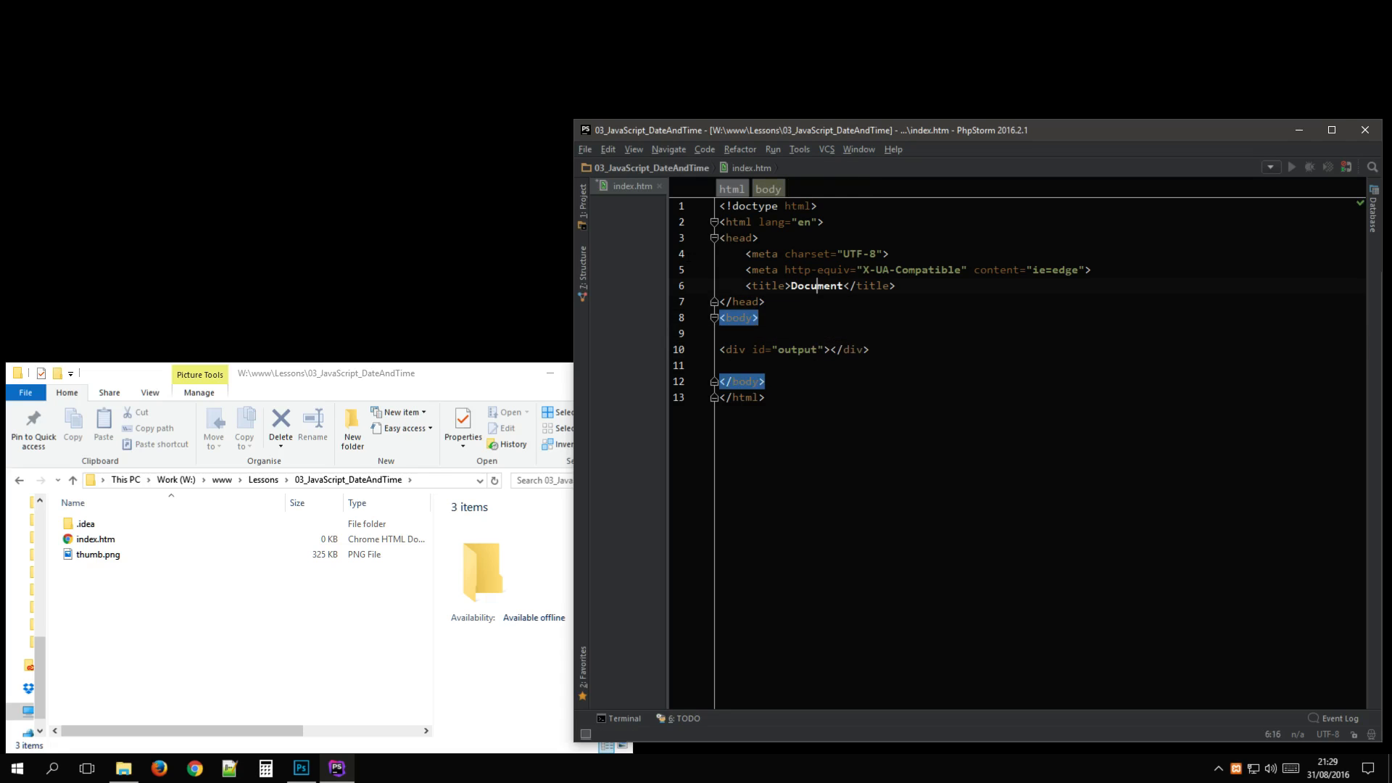
pyautogui.write('<script></script>')
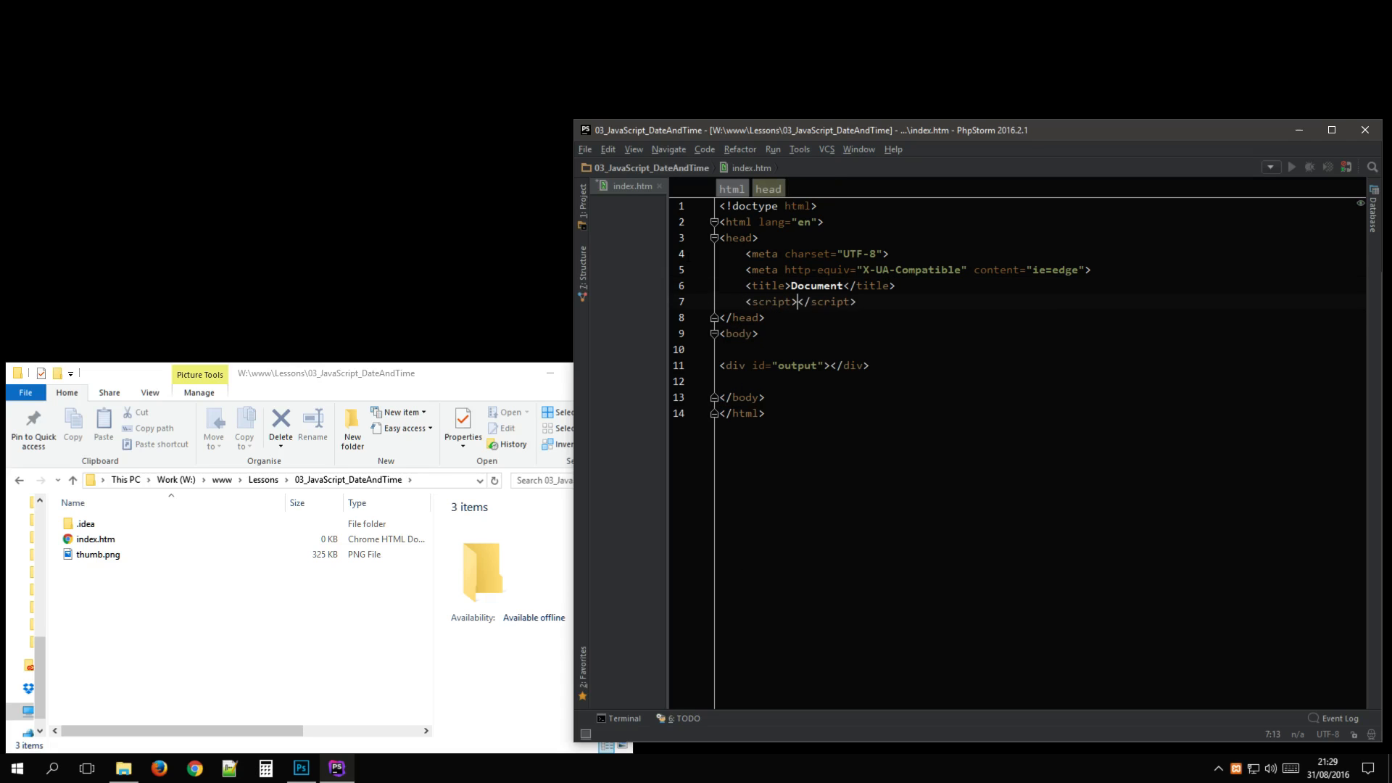
pyautogui.press('Enter')
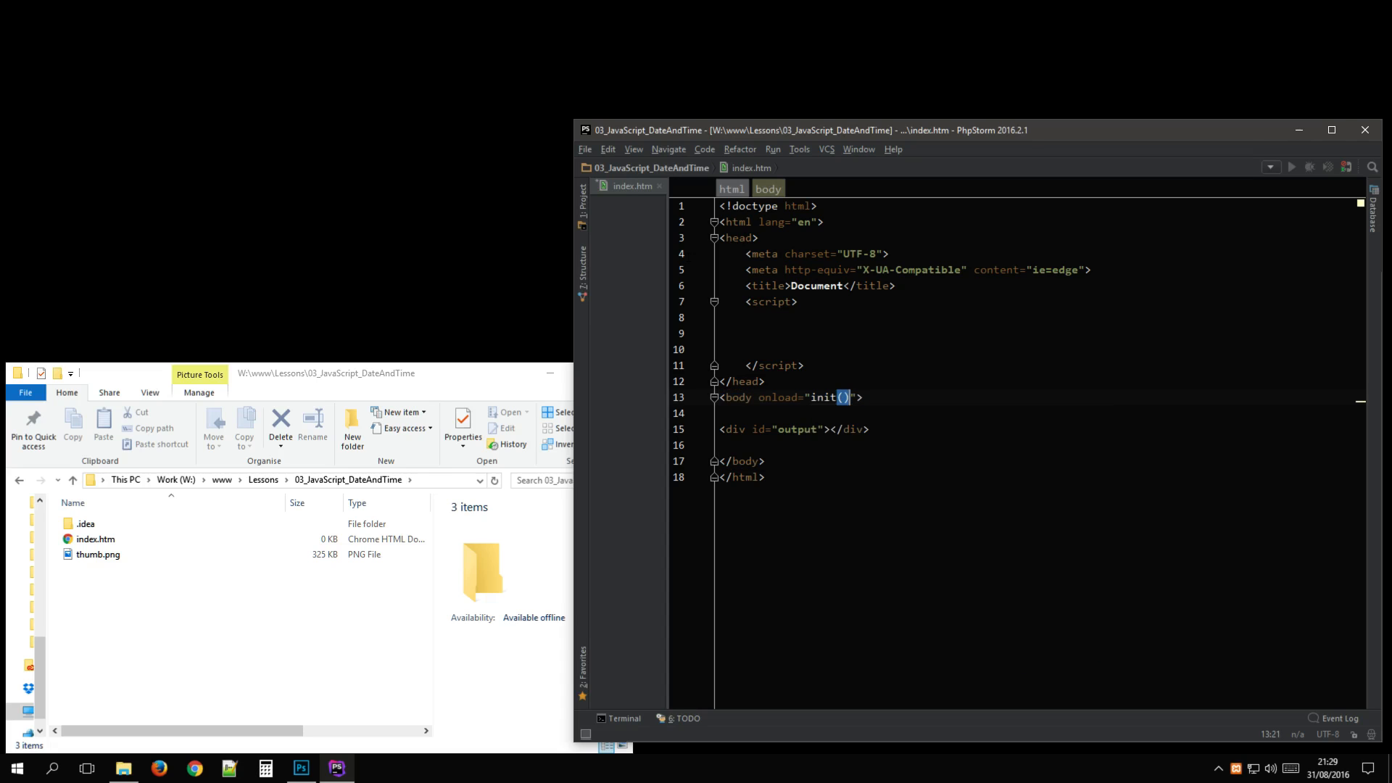
# - Set onload to main() and define main() with setTimeout(main,1000) and var d = new Date()
pyautogui.write('main')
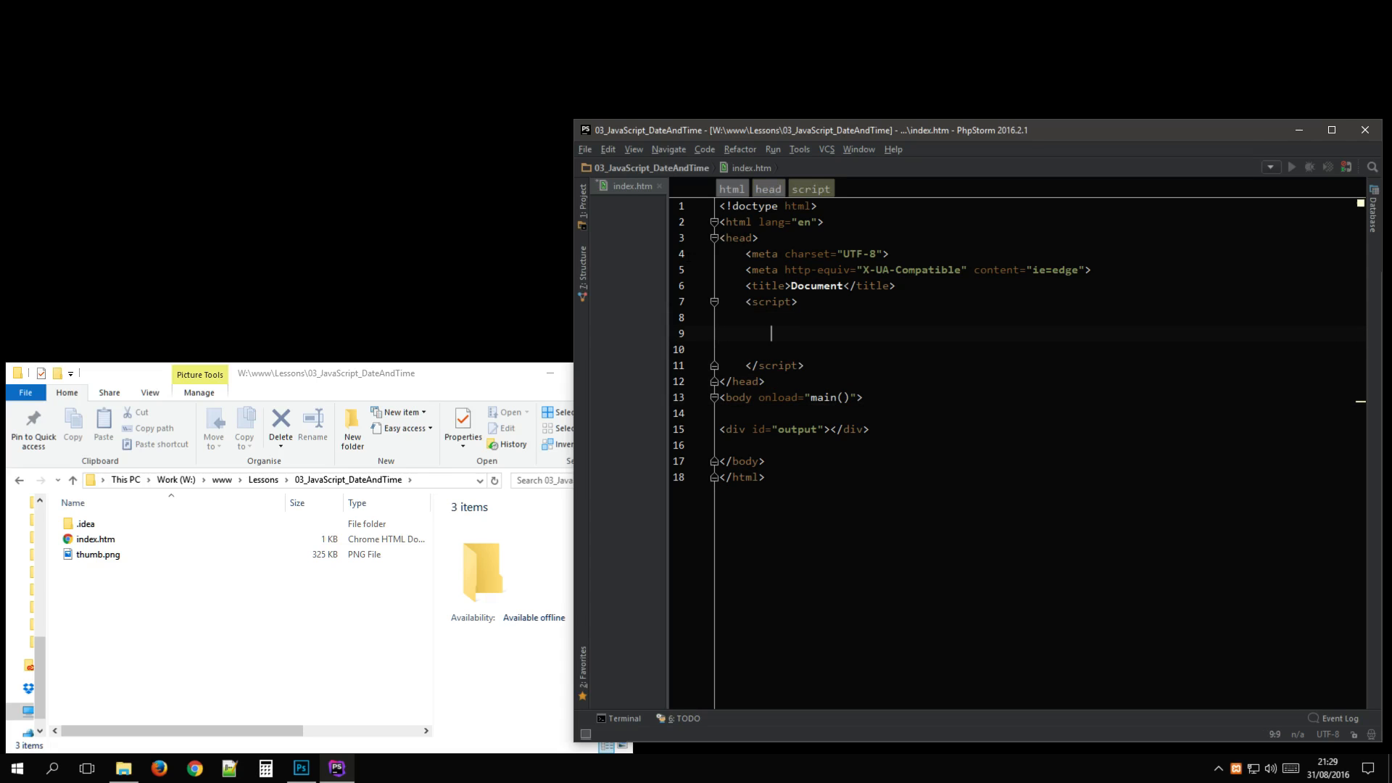
pyautogui.write('function main')
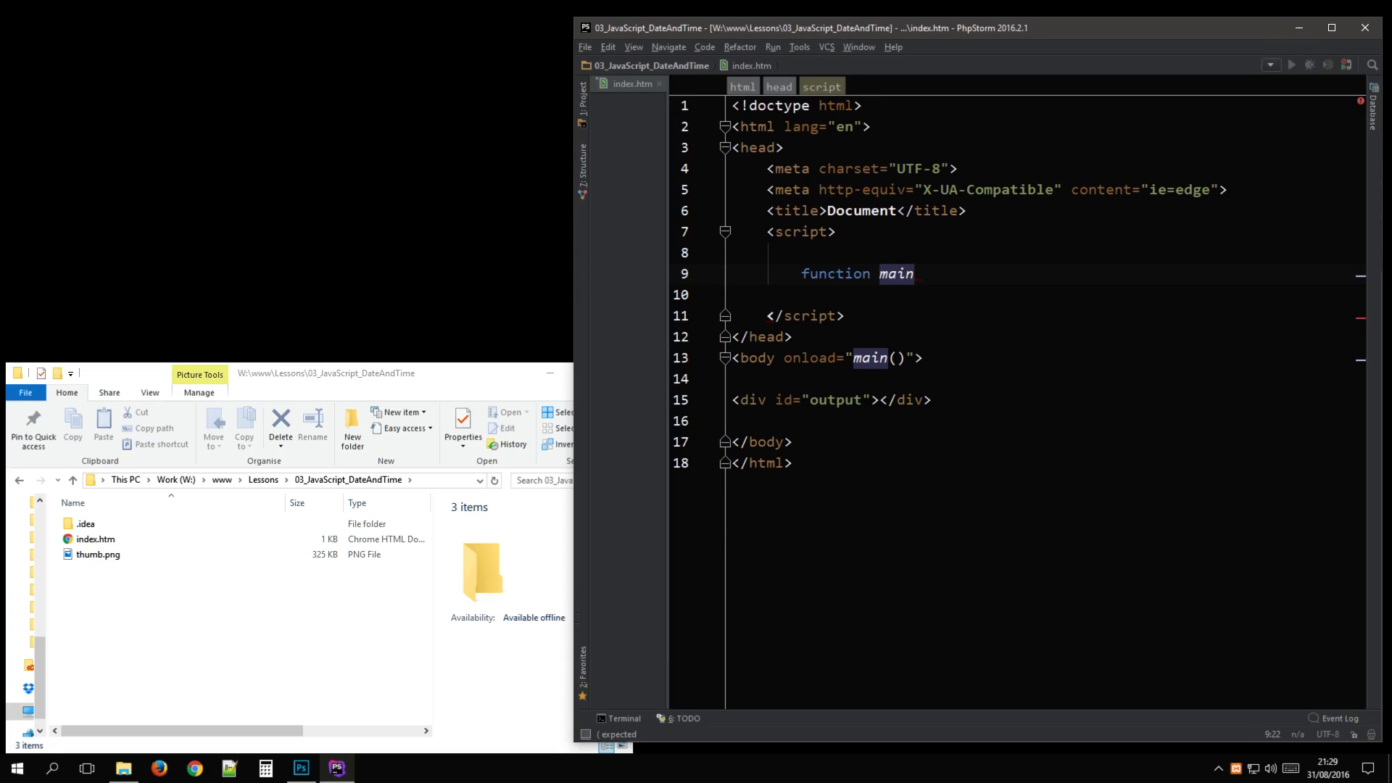
pyautogui.write('()')
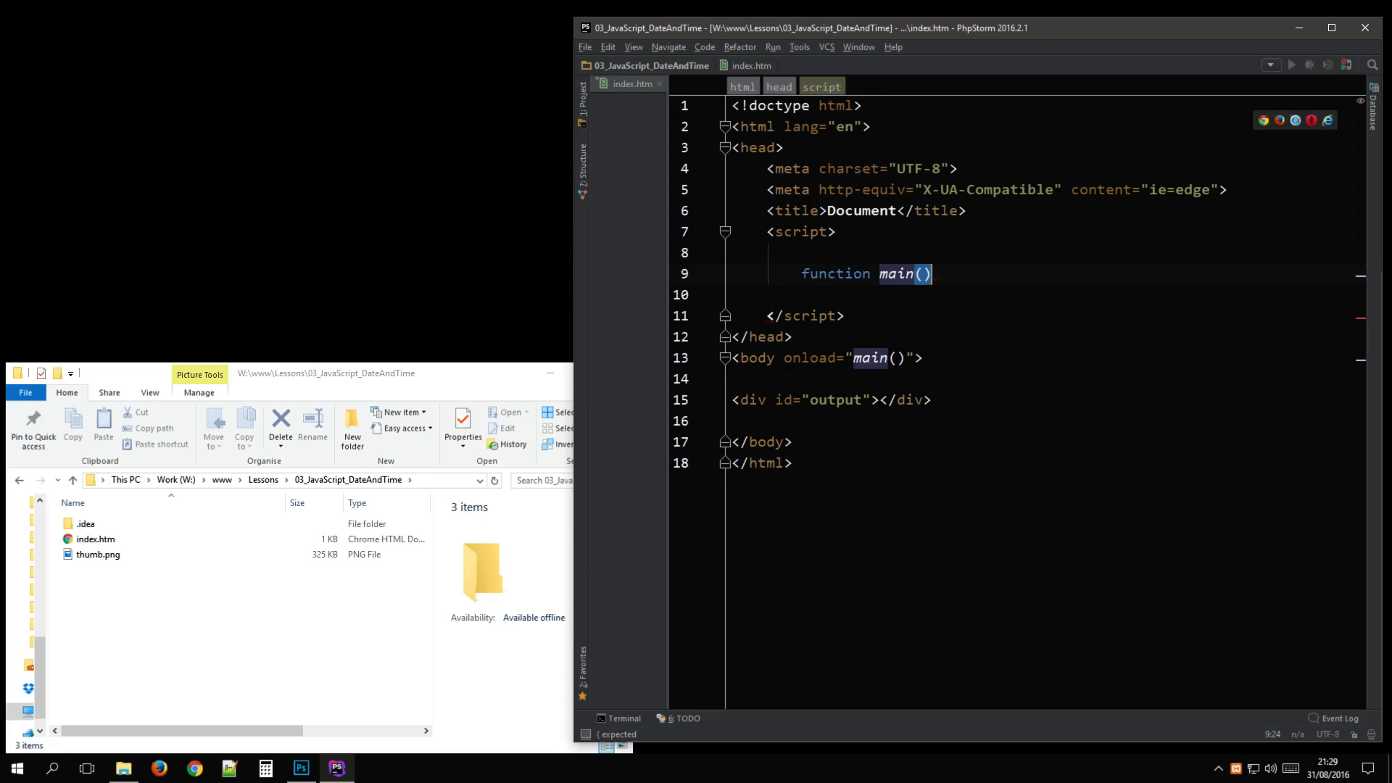
pyautogui.write('{')
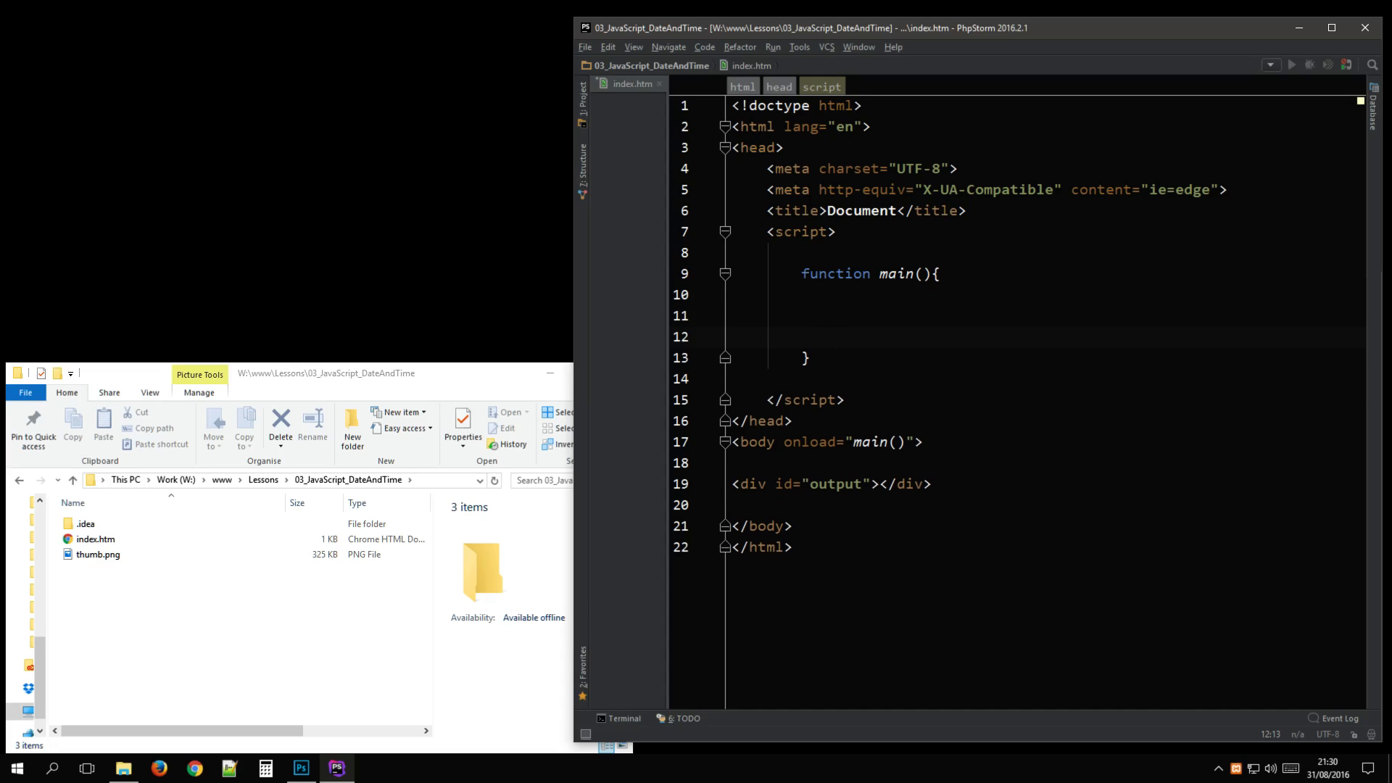
pyautogui.write('setTime')
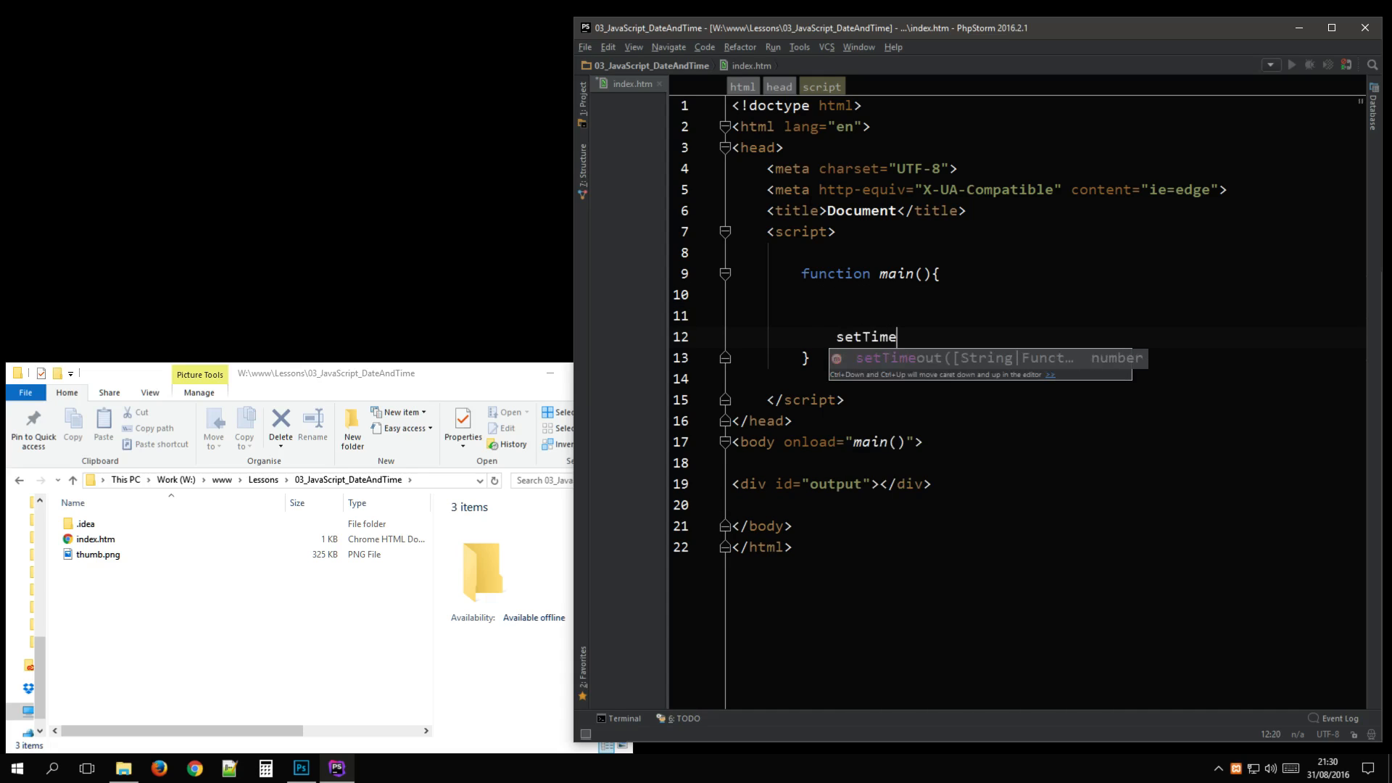
pyautogui.write('out(main')
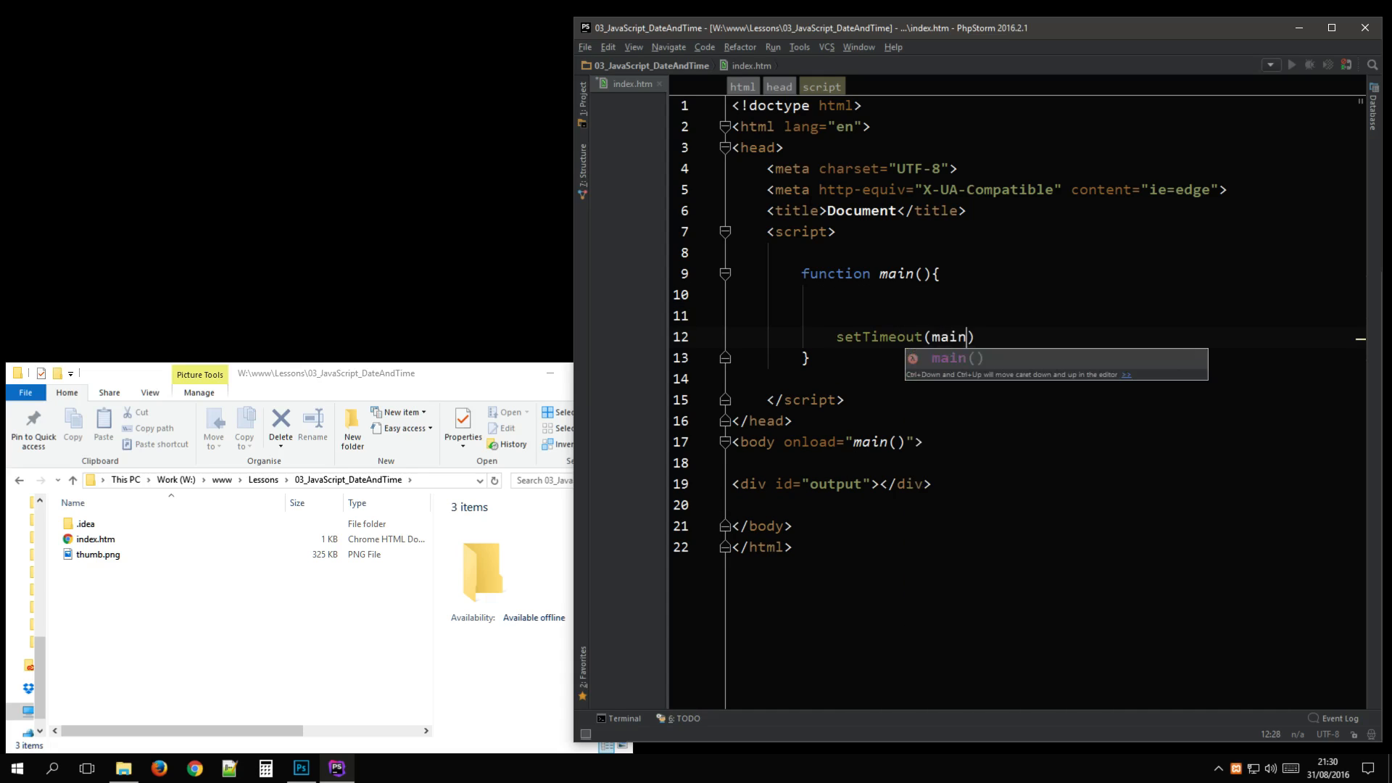
pyautogui.write(',1000')
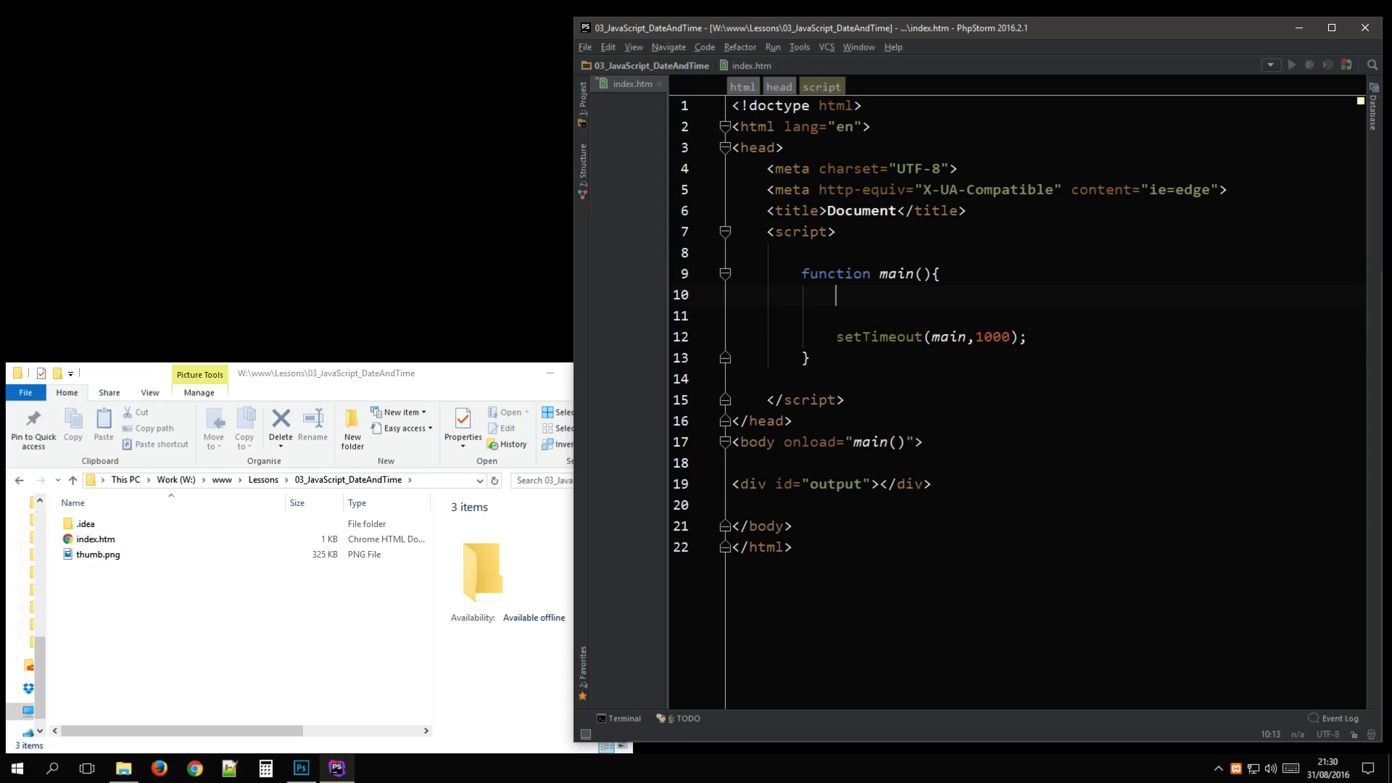
pyautogui.write('var d')
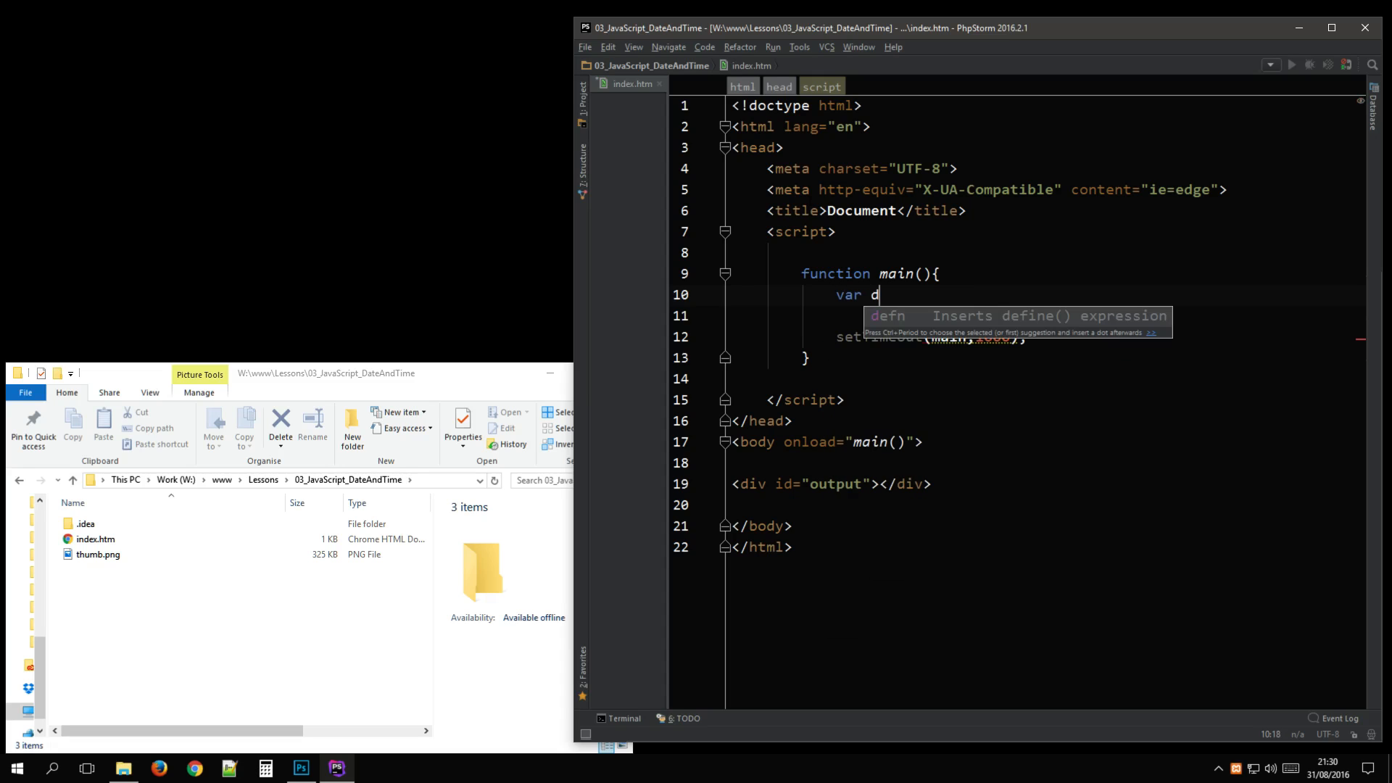
pyautogui.write('= new Data(')
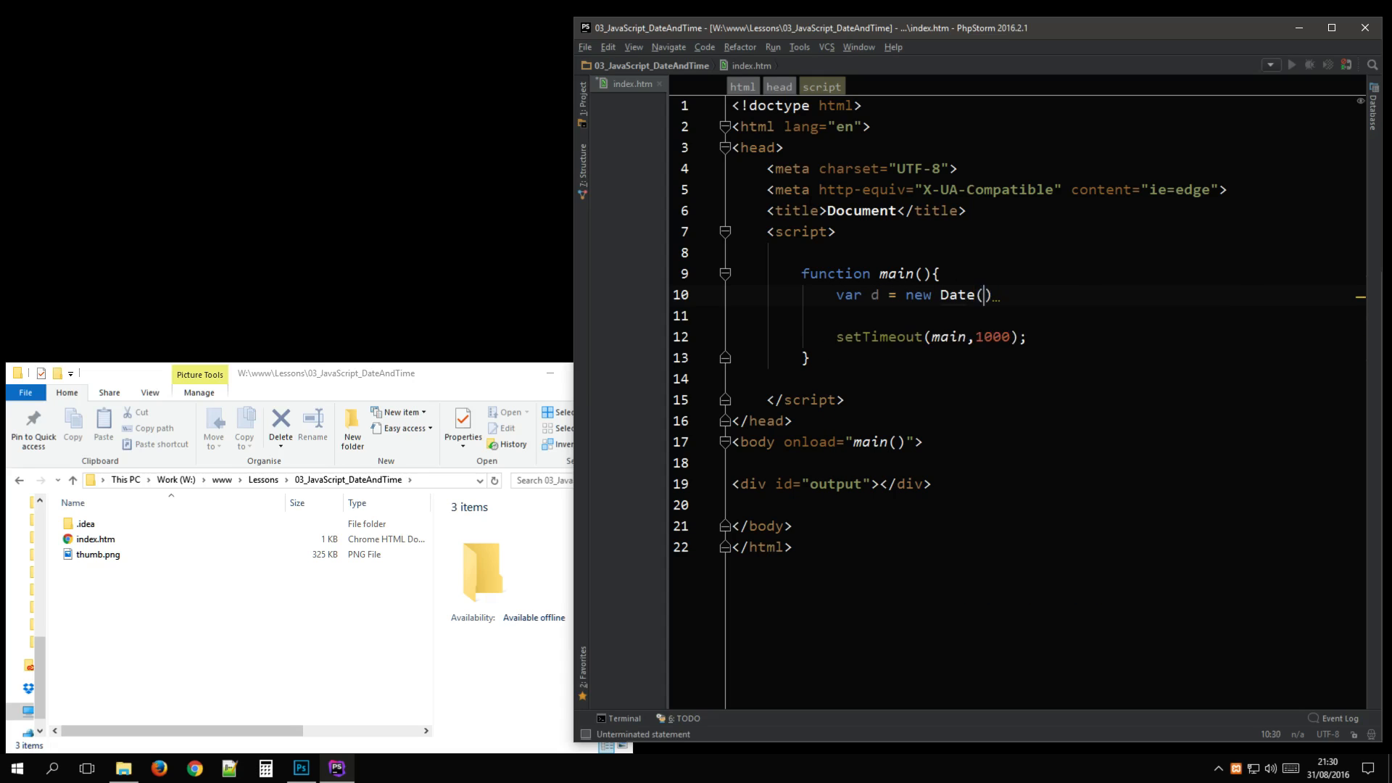
pyautogui.write(';')
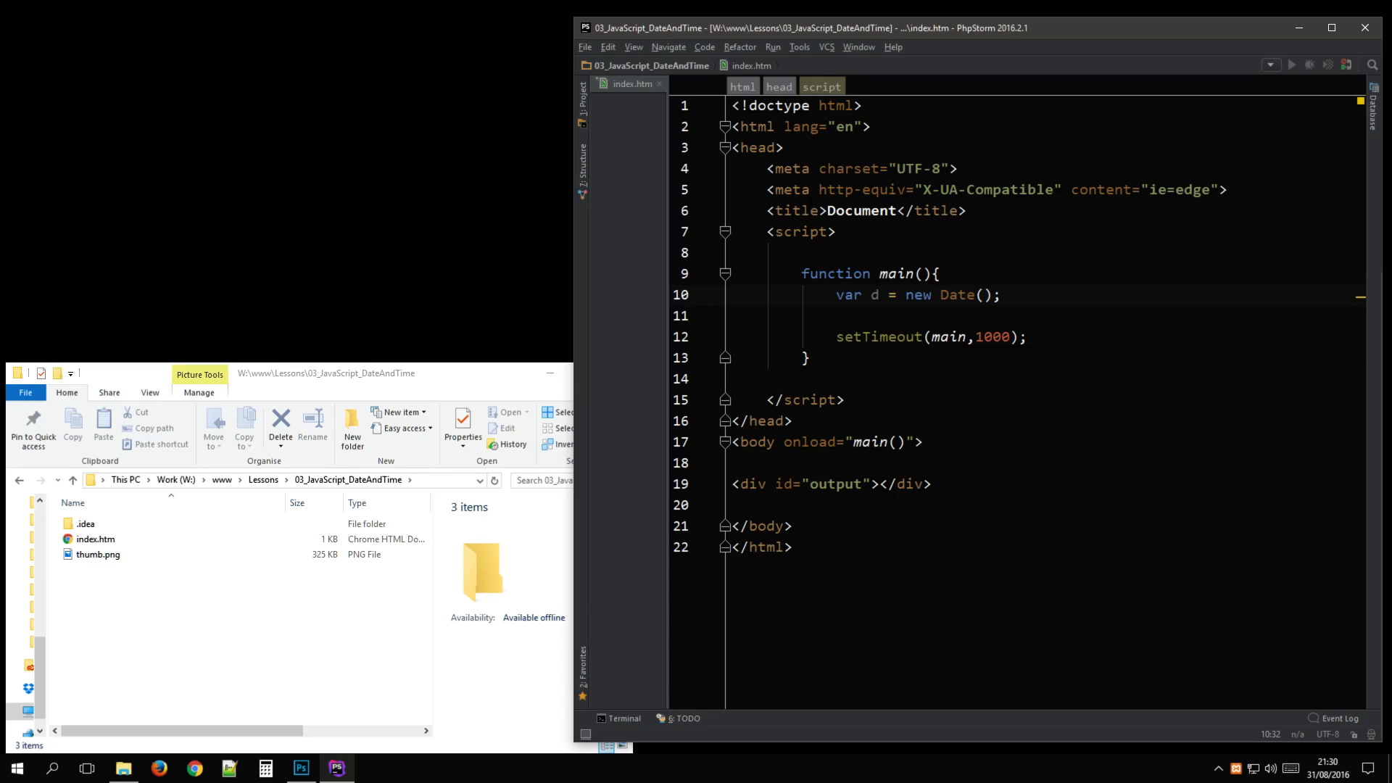
pyautogui.press('enter')
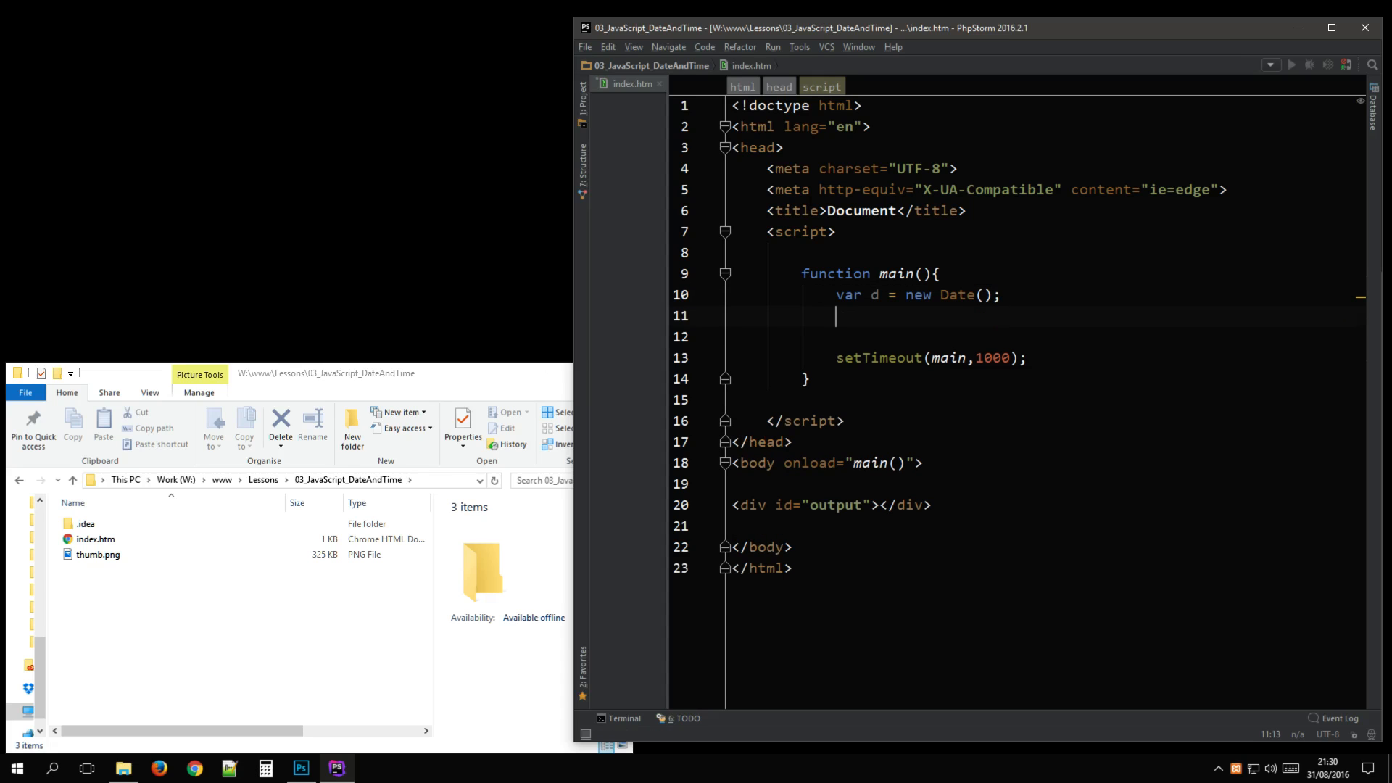
# - Log d with console.log and view the per-second output in Chrome's console
pyautogui.write('console.log')
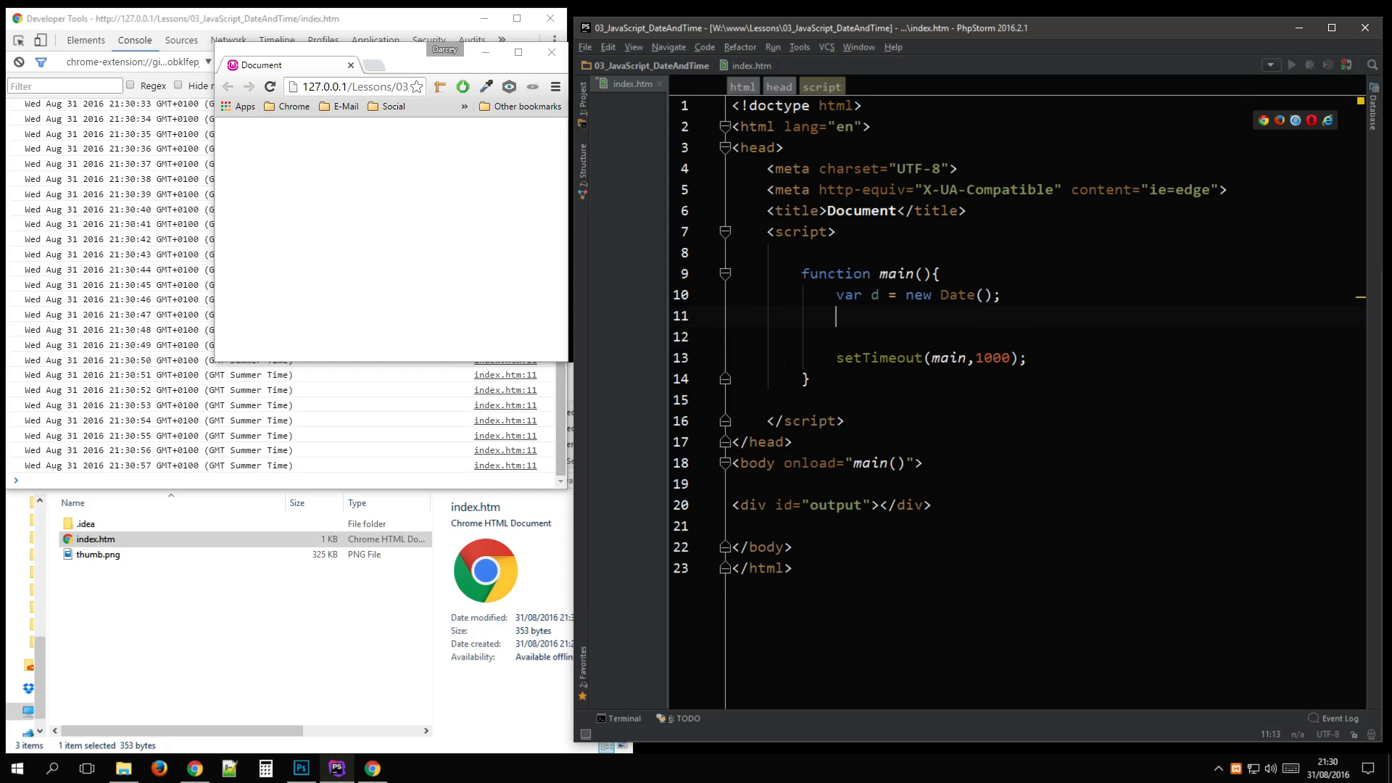
# - Add hour, minute and second variables from d, and begin var day = d.getDate()
pyautogui.write('var h')
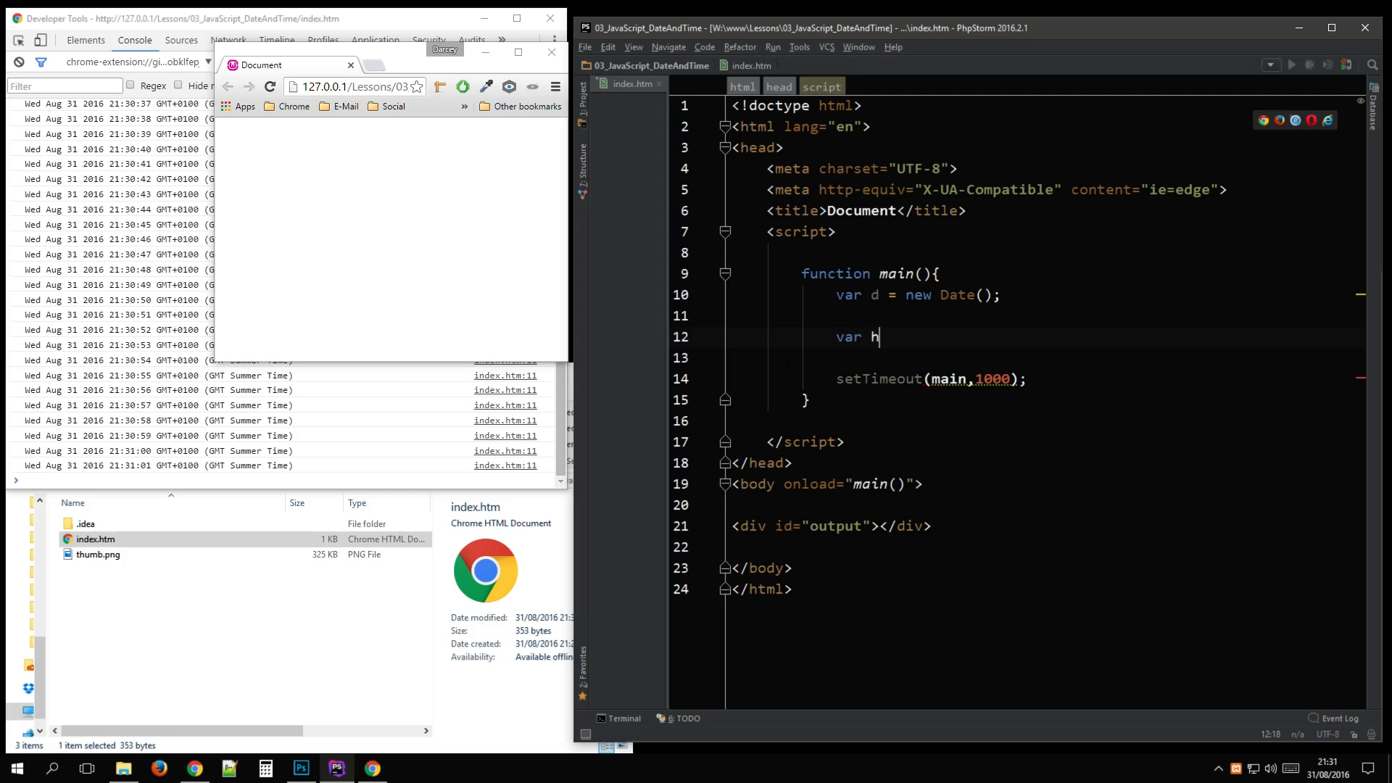
pyautogui.write('our = d.getHours();')
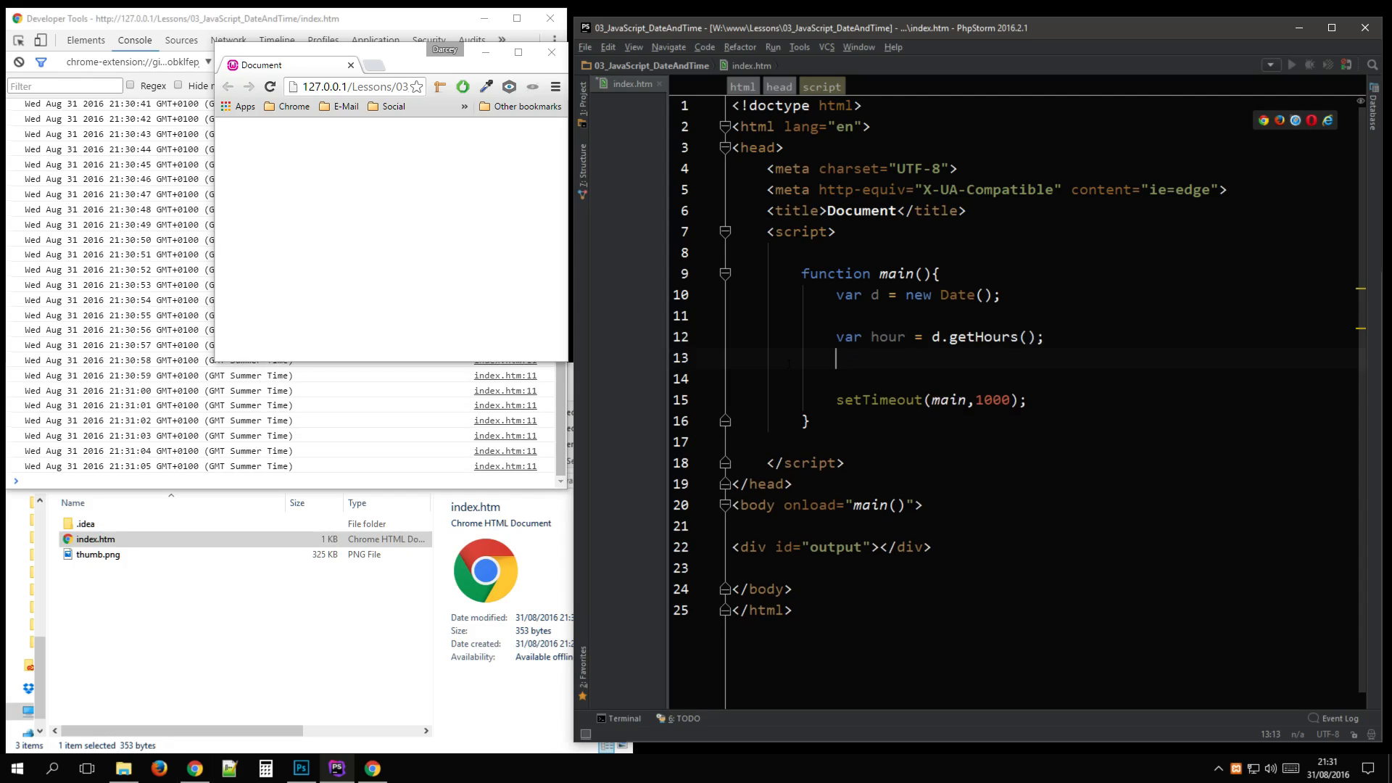
pyautogui.write('var min')
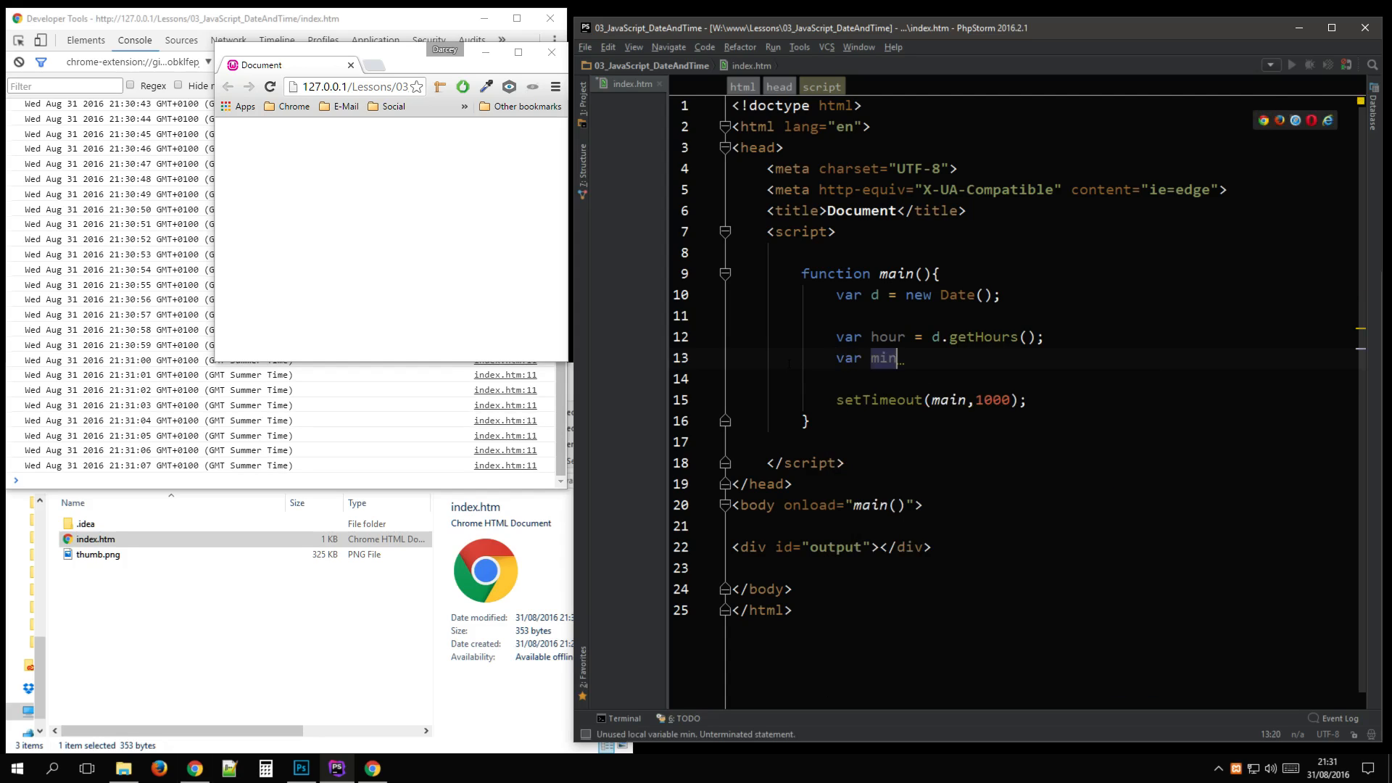
pyautogui.write('t')
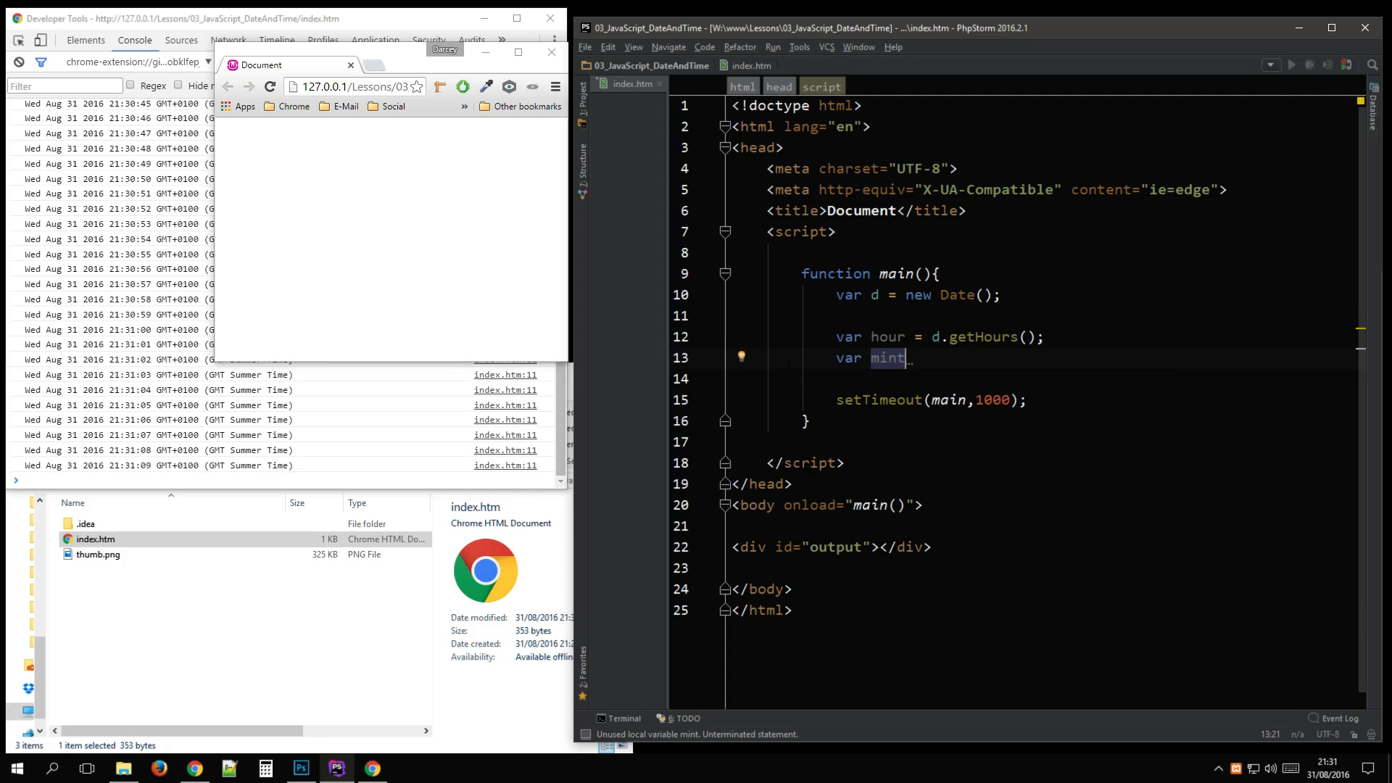
pyautogui.write('ute')
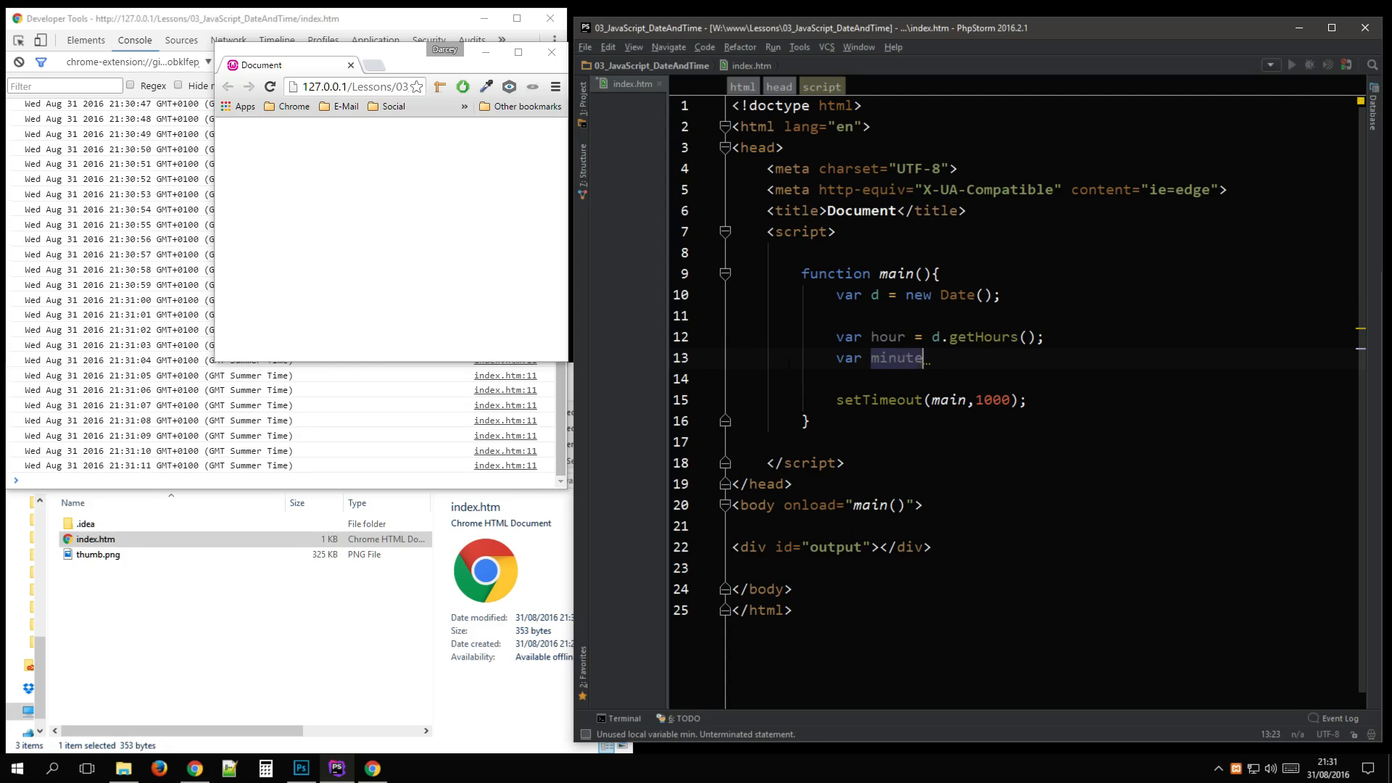
pyautogui.write('= d.getMinutes();')
pyautogui.write('va')
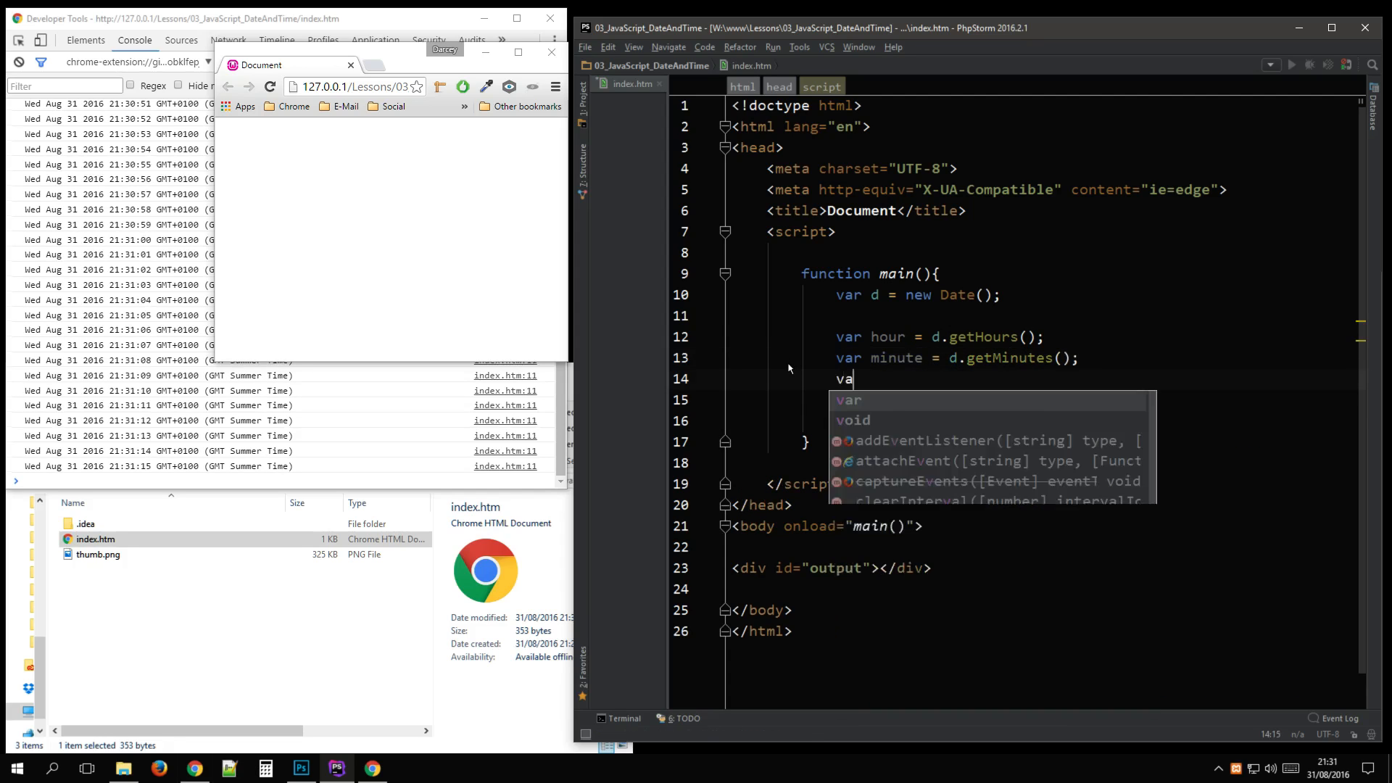
pyautogui.write('second = d.')
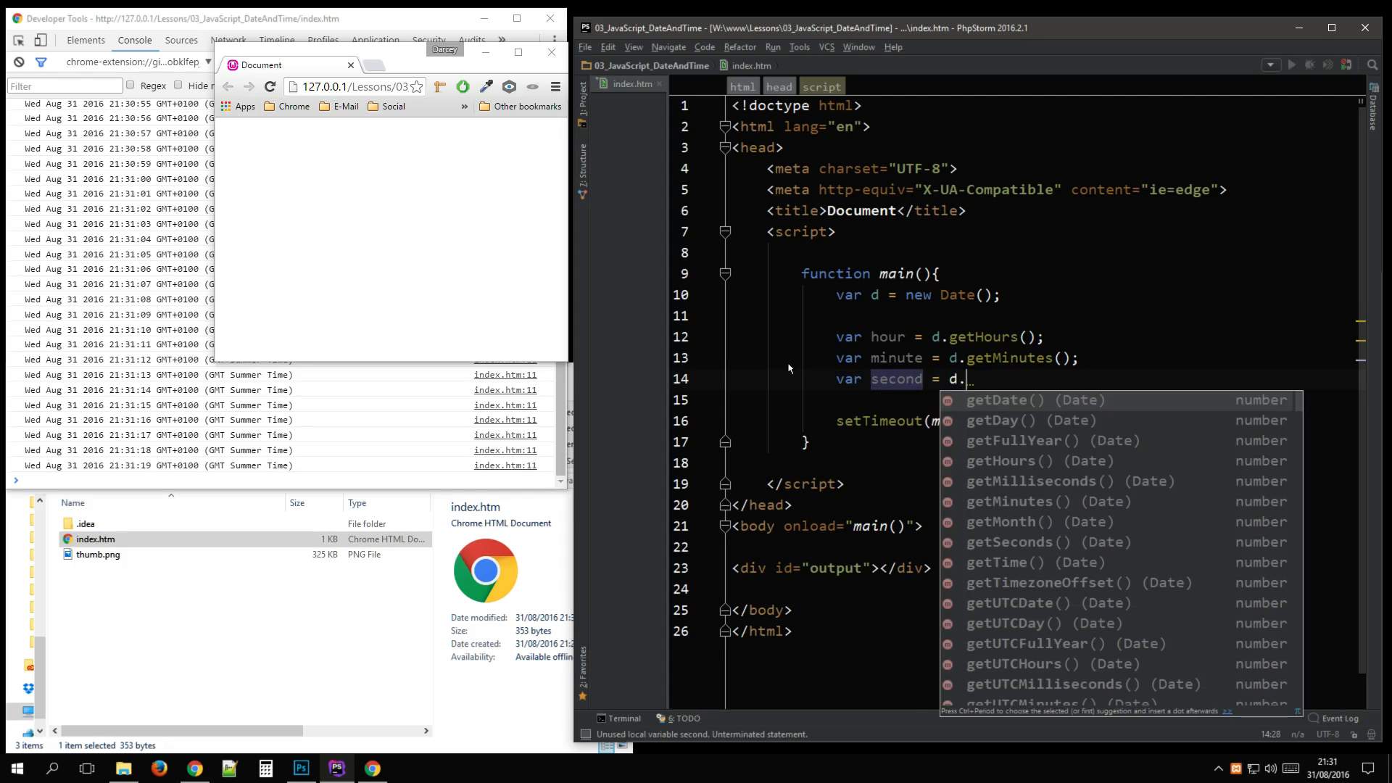
pyautogui.write('getSeconds();')
pyautogui.write('var')
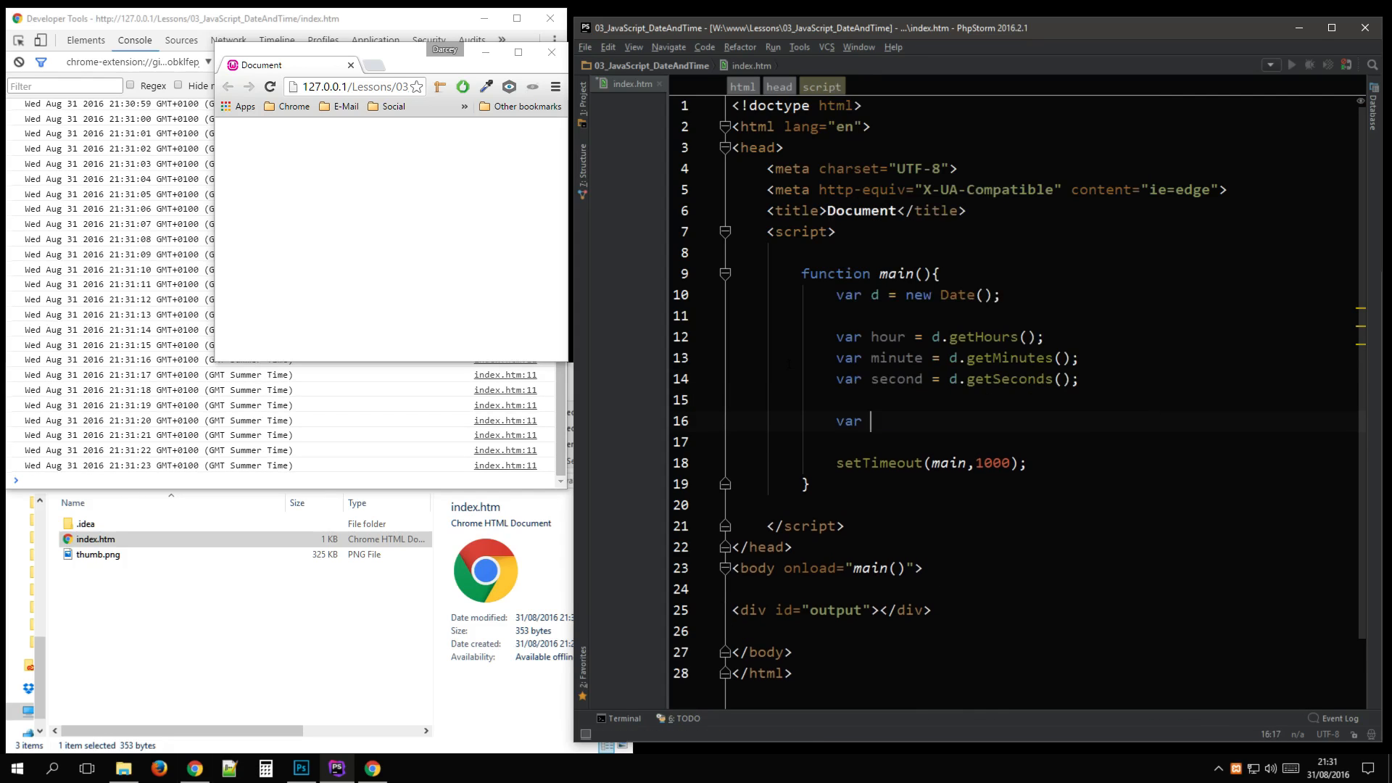
pyautogui.write('day = d.')
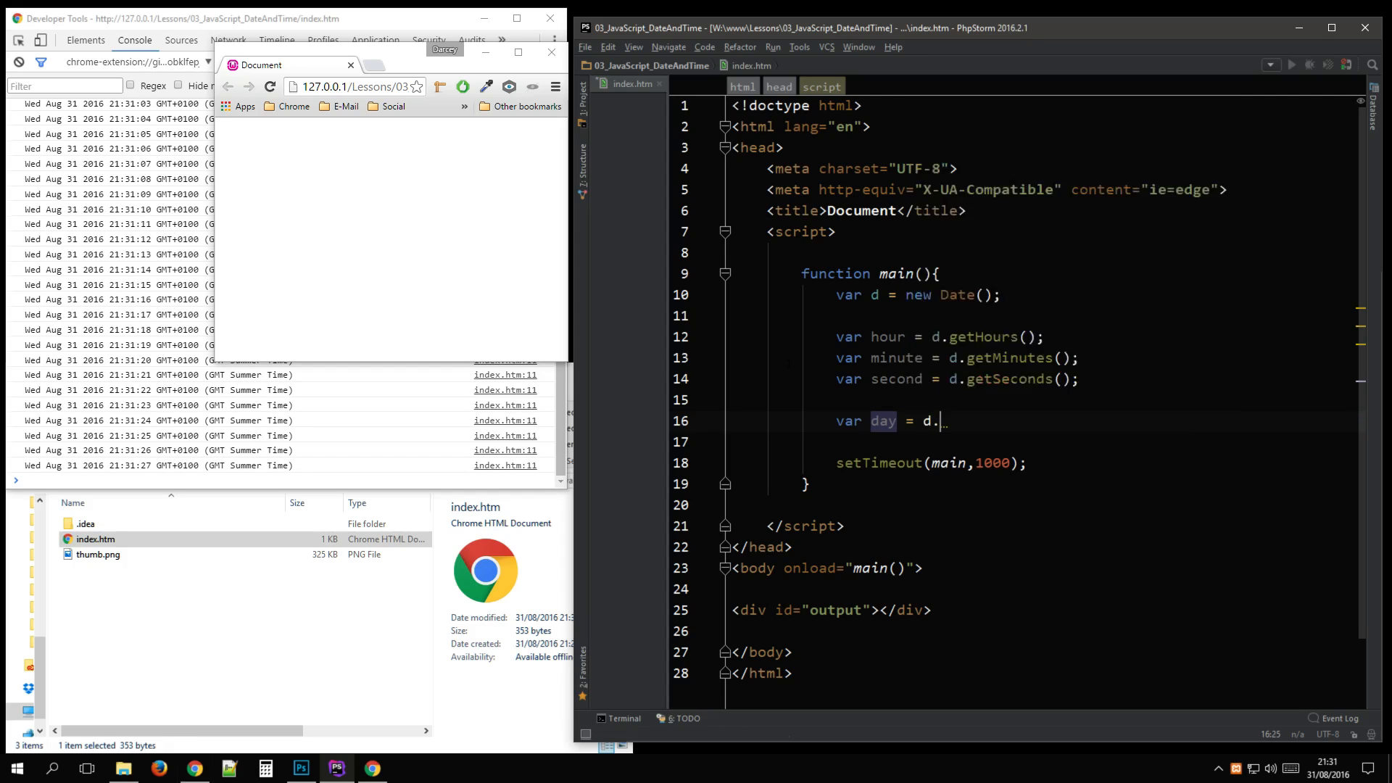
pyautogui.write('getDate()')
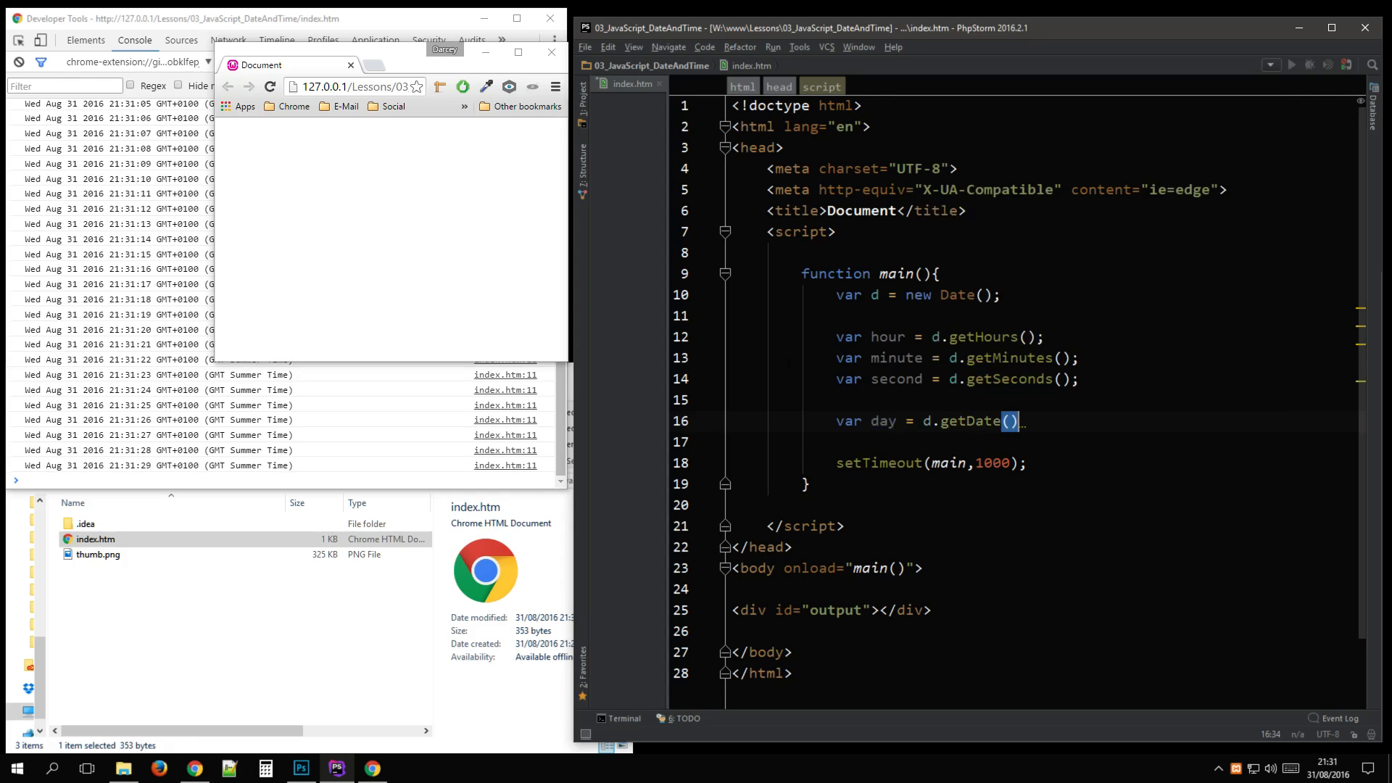
# - Add var month = d.getMonth() + 1 and var year = d.getFullYear()
pyautogui.press('enter')
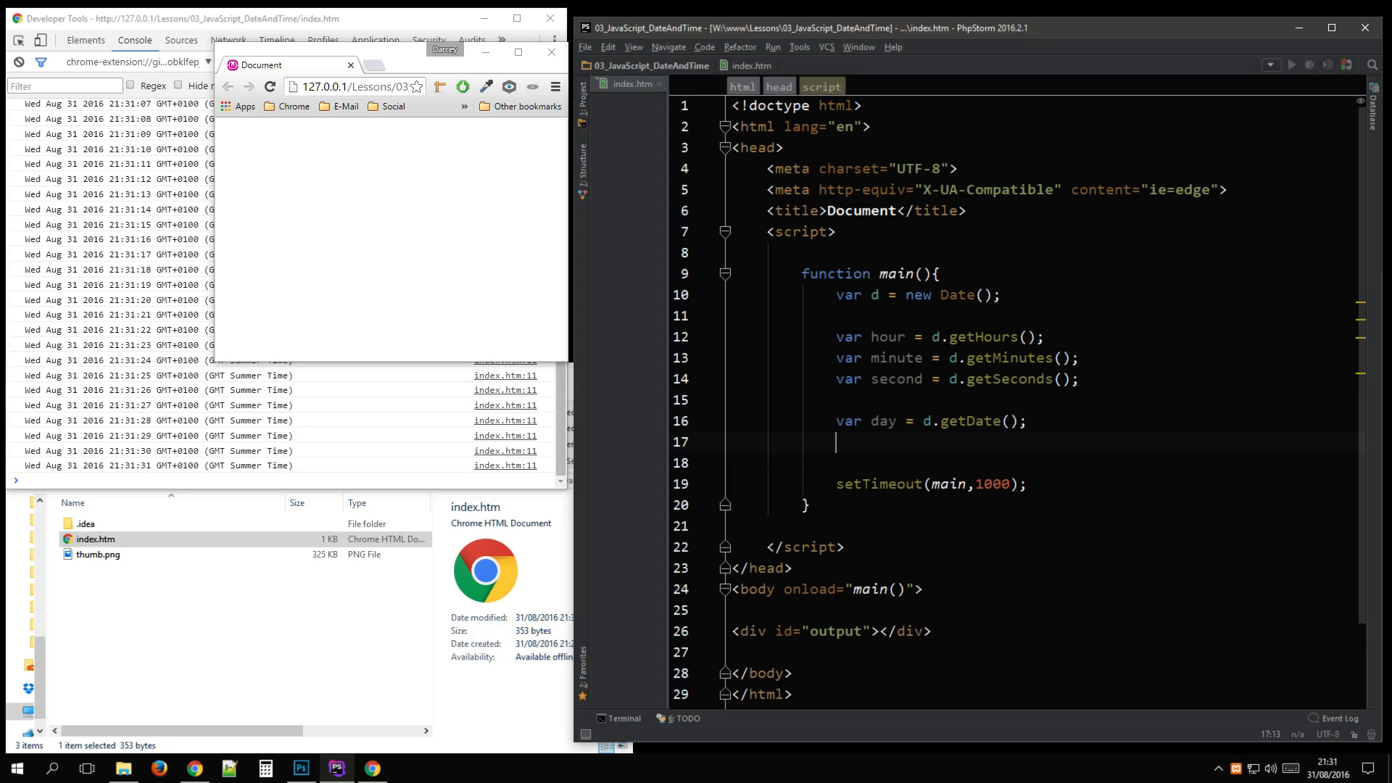
pyautogui.write('var mon')
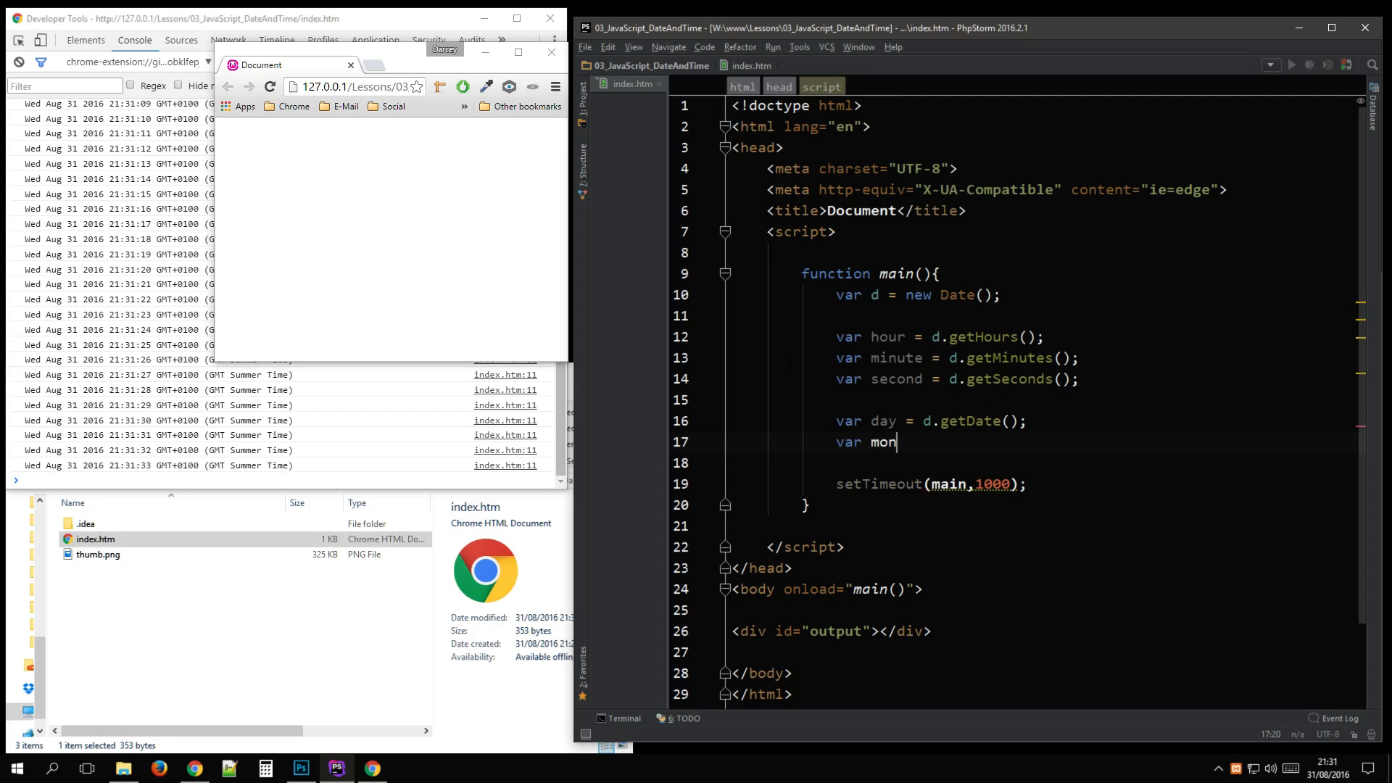
pyautogui.write('th = d.getMonth(')
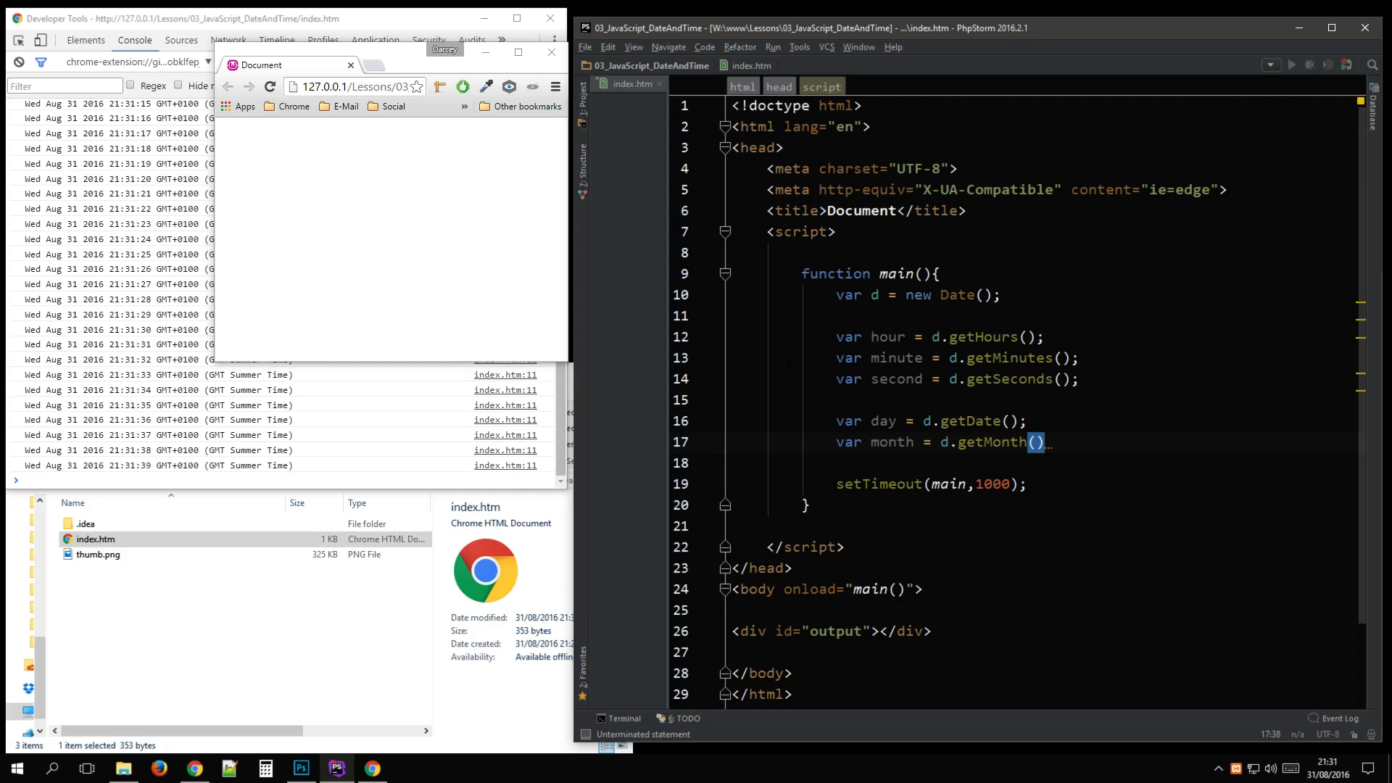
pyautogui.write('+ 1;')
pyautogui.click(1038, 463)
pyautogui.write('var year =')
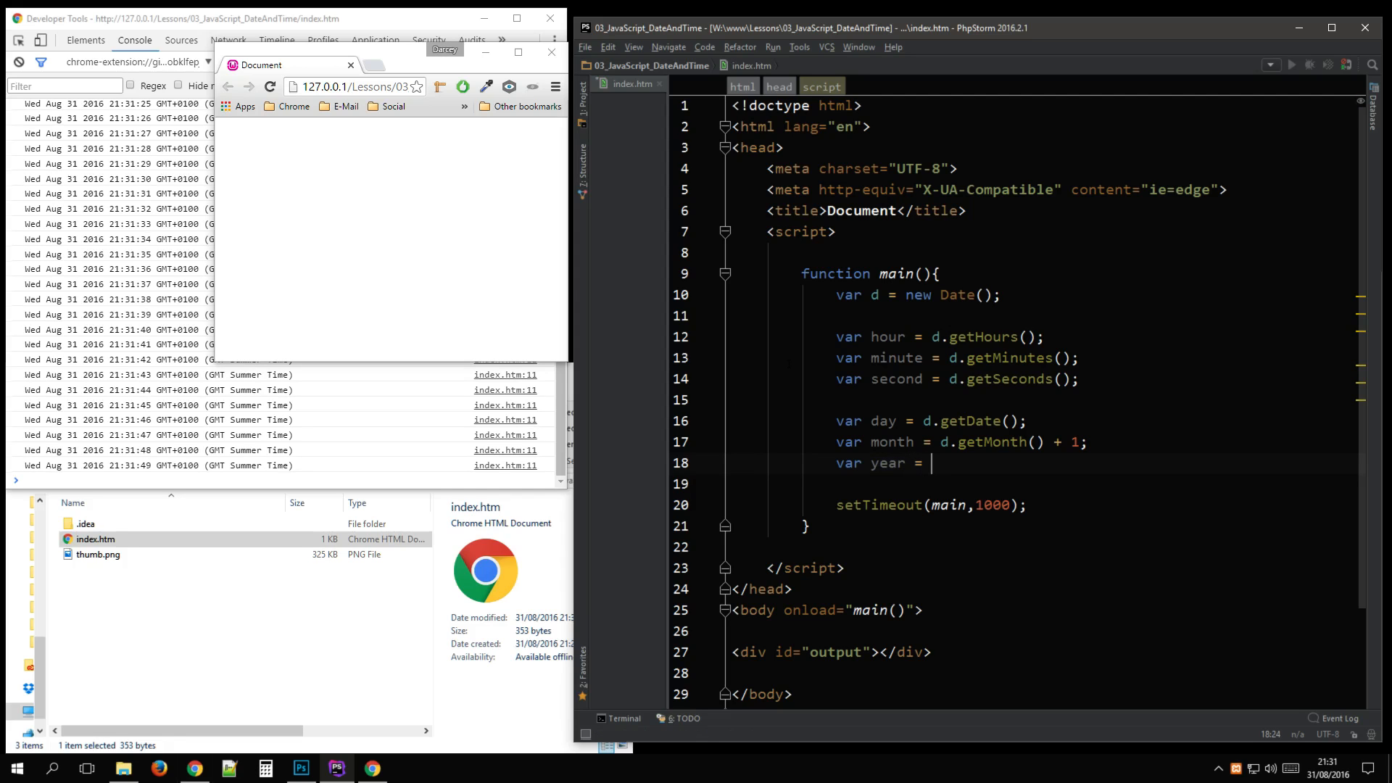
pyautogui.write('d.g')
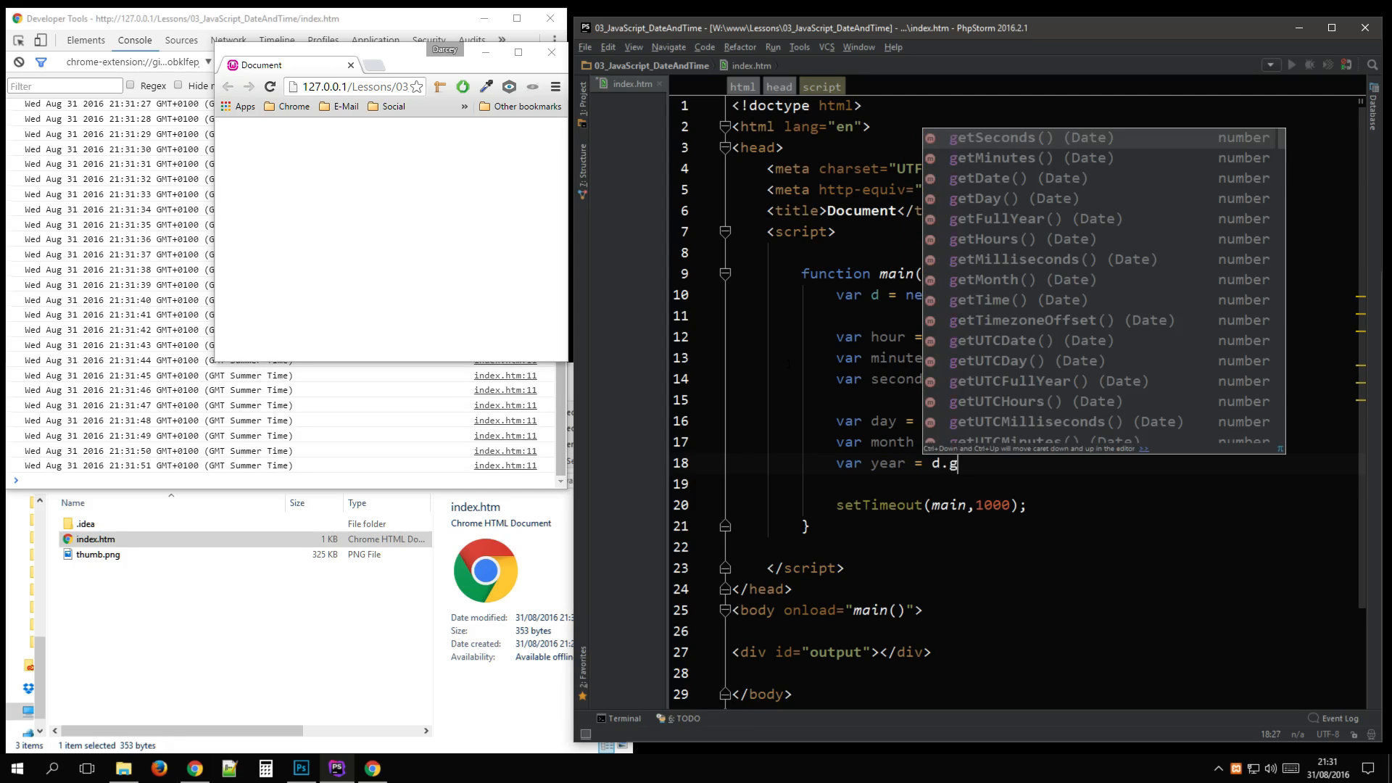
pyautogui.write('etFullYear();')
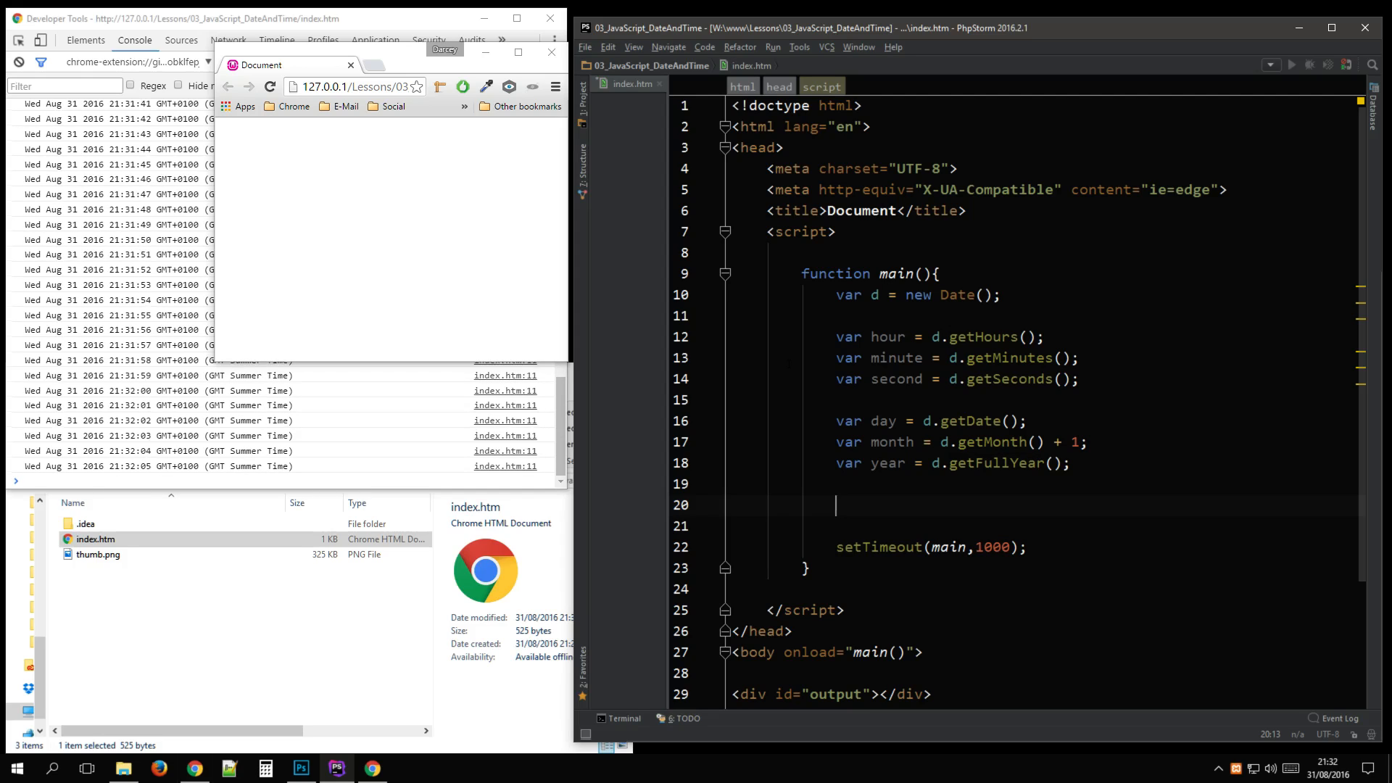
# - Declare var html and append "<p><b>Date: </b>" + day/month/year to it
pyautogui.write('var html =')
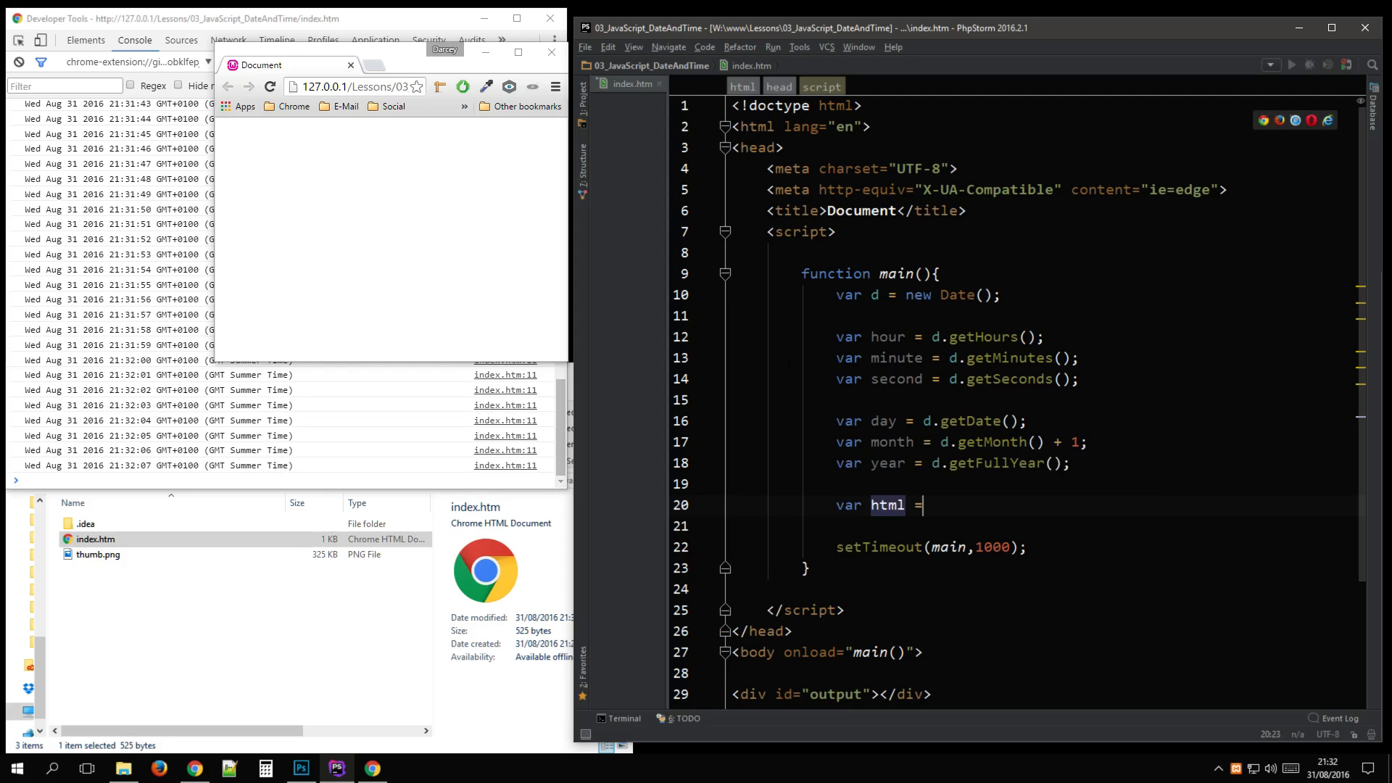
pyautogui.write('"";')
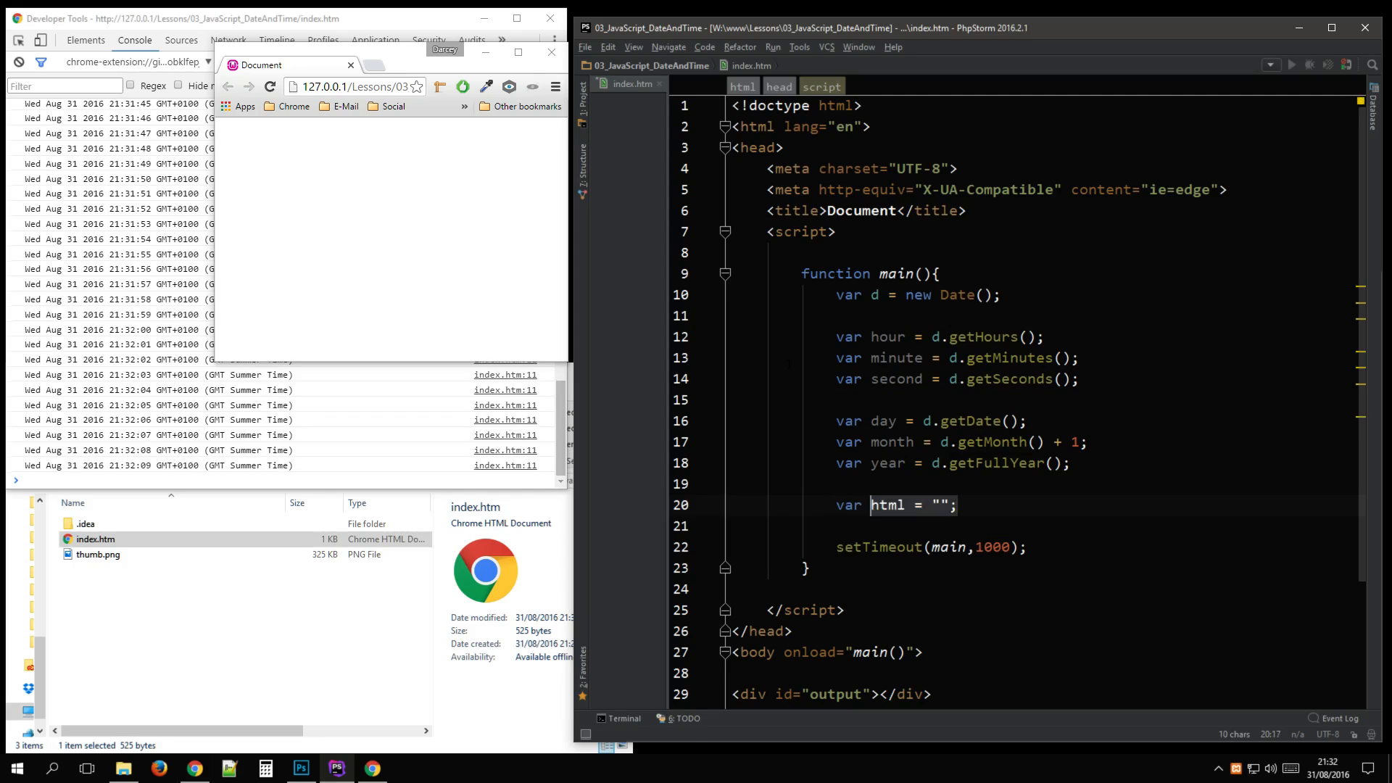
pyautogui.write('html += "";')
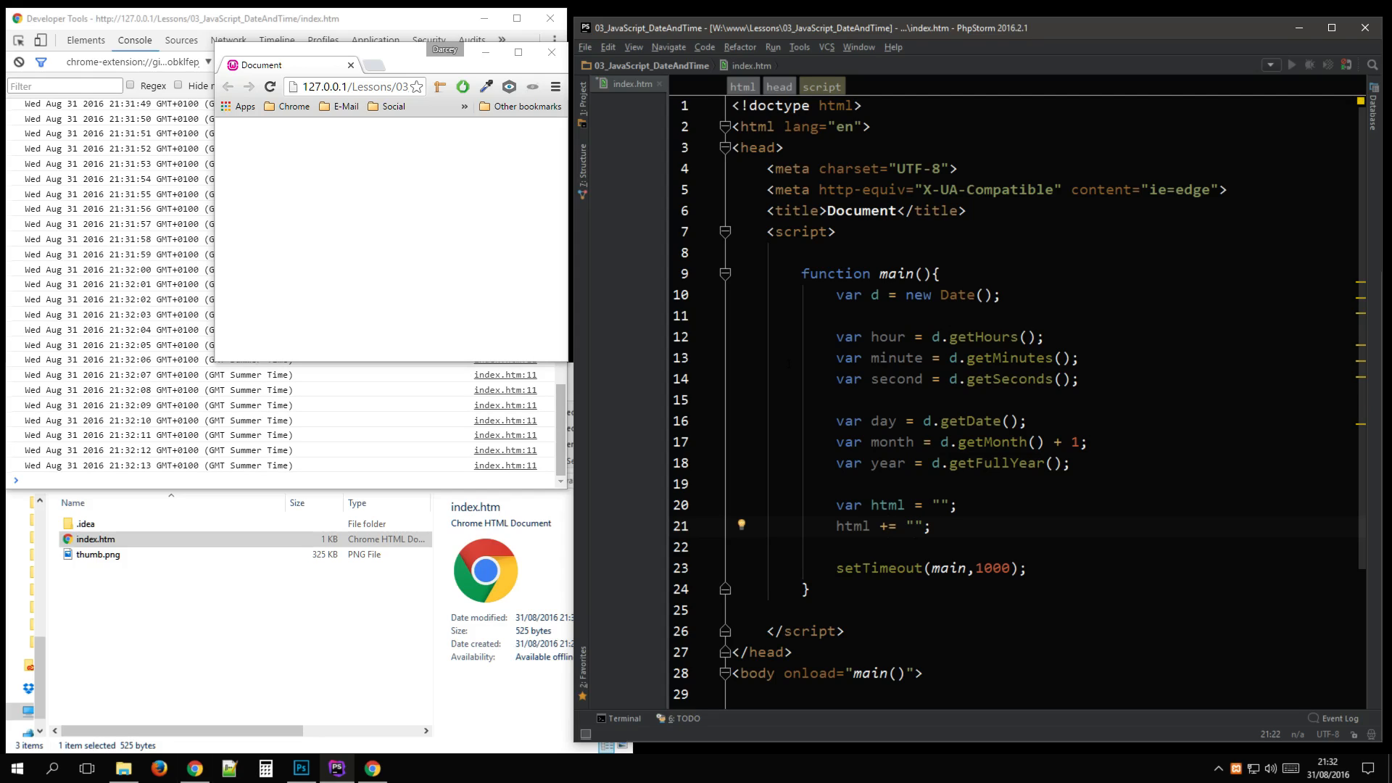
pyautogui.write('<p')
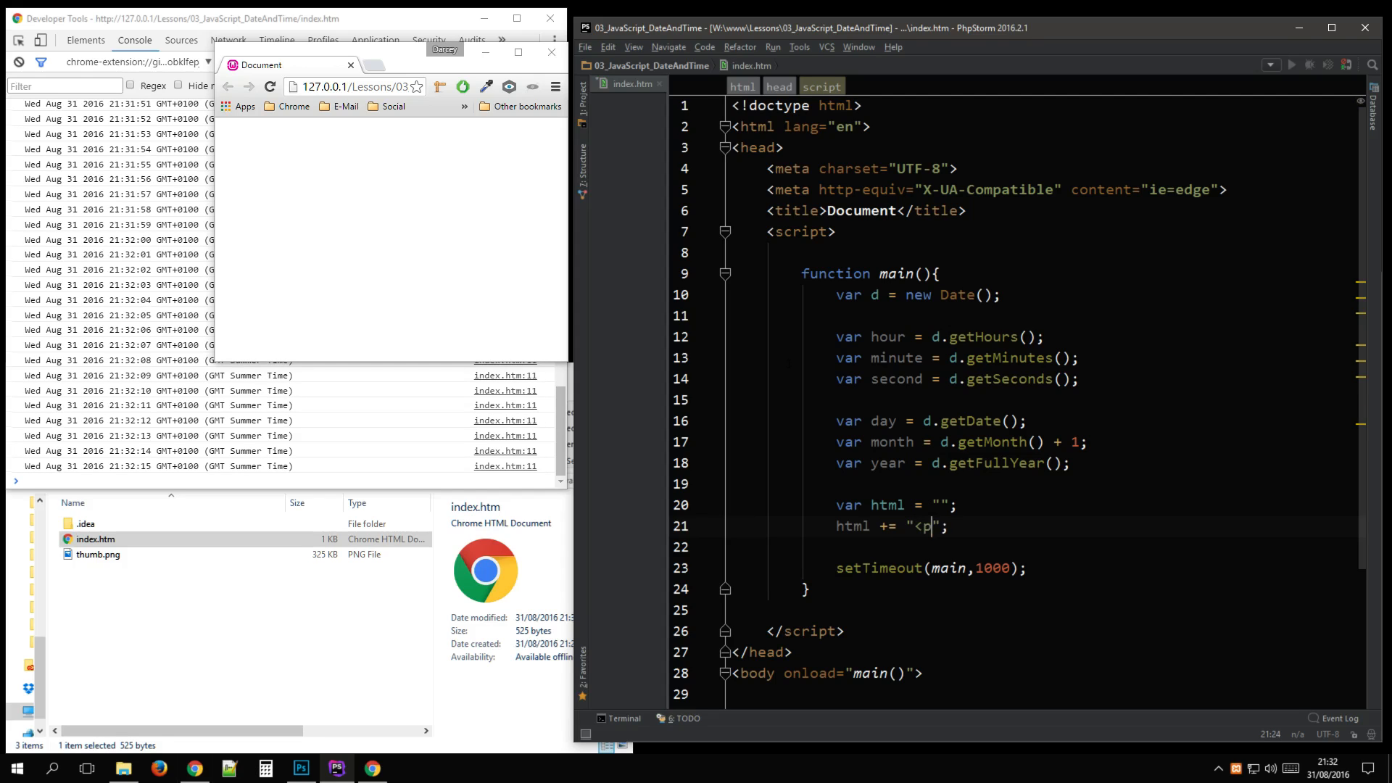
pyautogui.write('><b></b>')
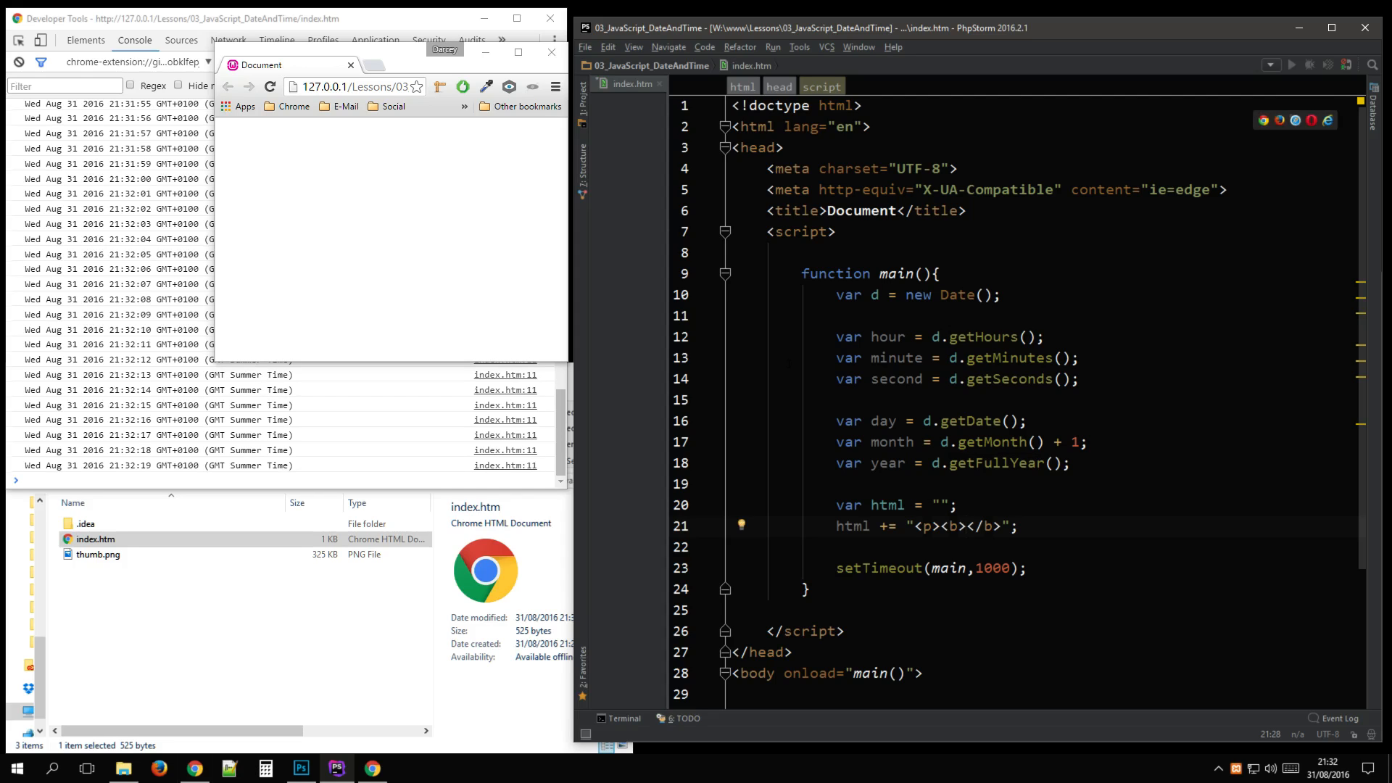
pyautogui.write('Date:')
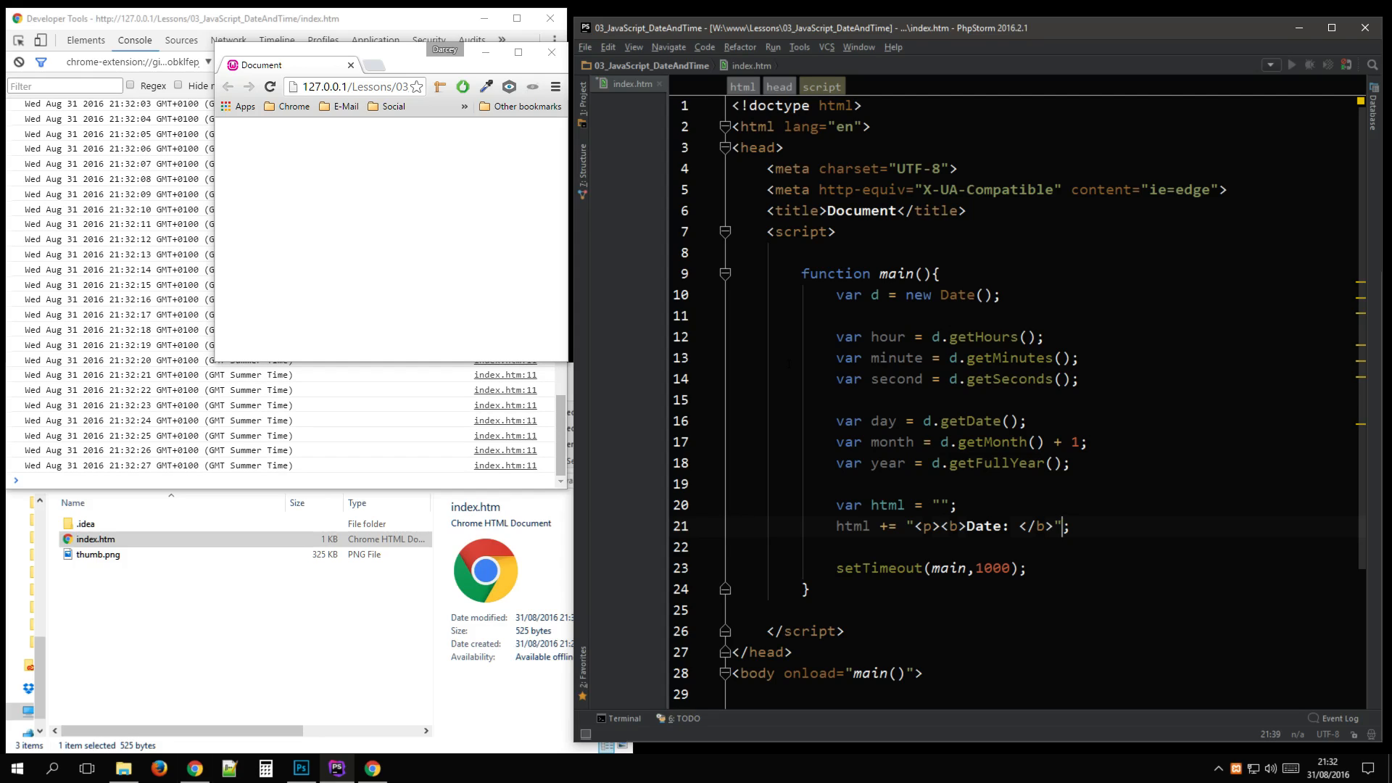
pyautogui.write('+ day + "')
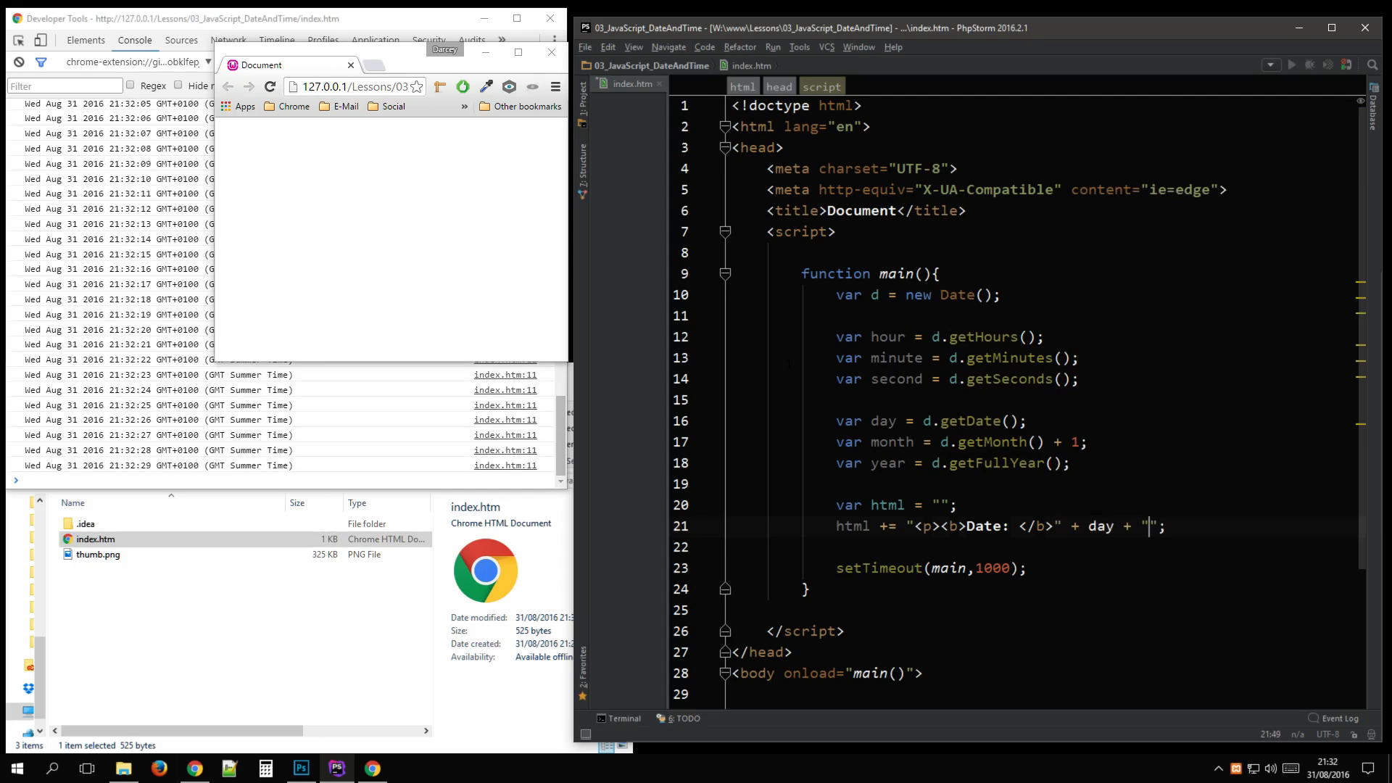
pyautogui.write('/" +')
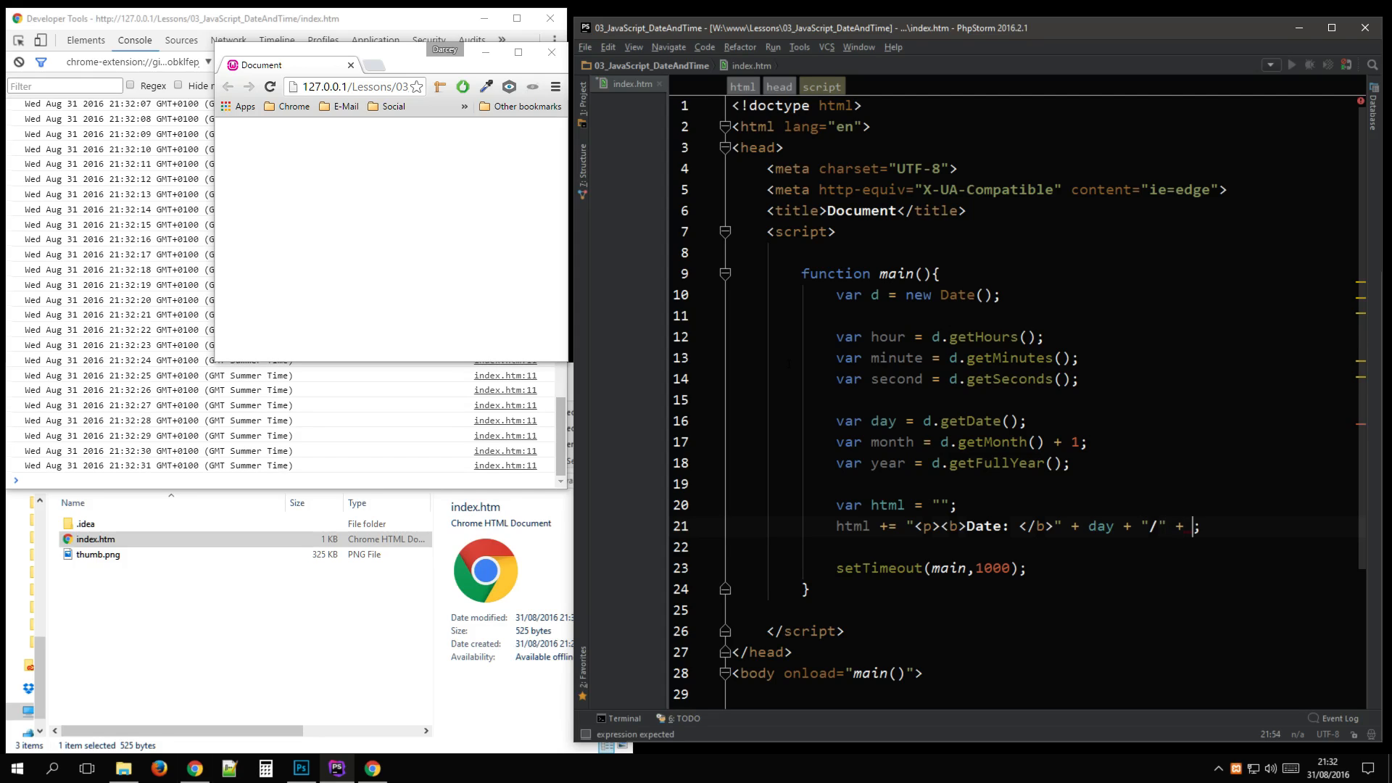
pyautogui.write('month')
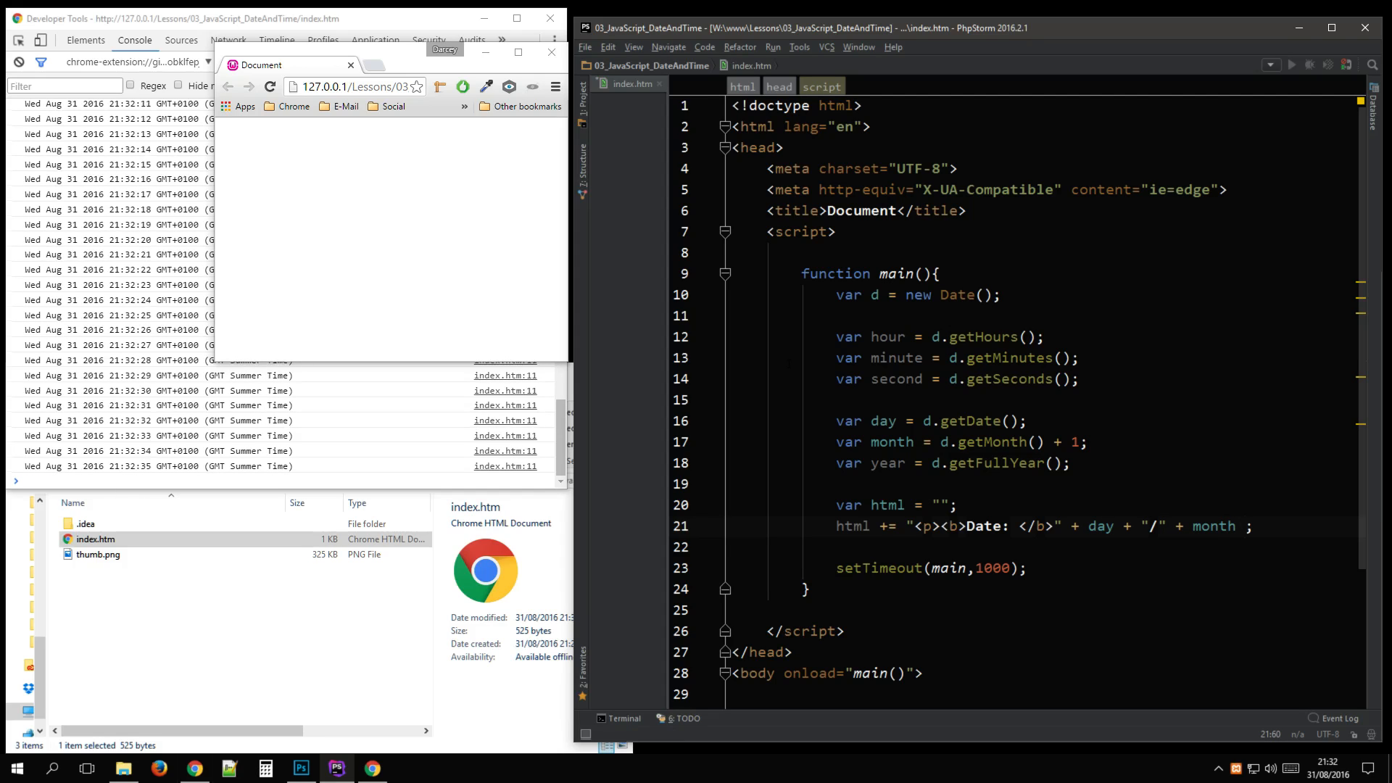
pyautogui.write('+ "/"')
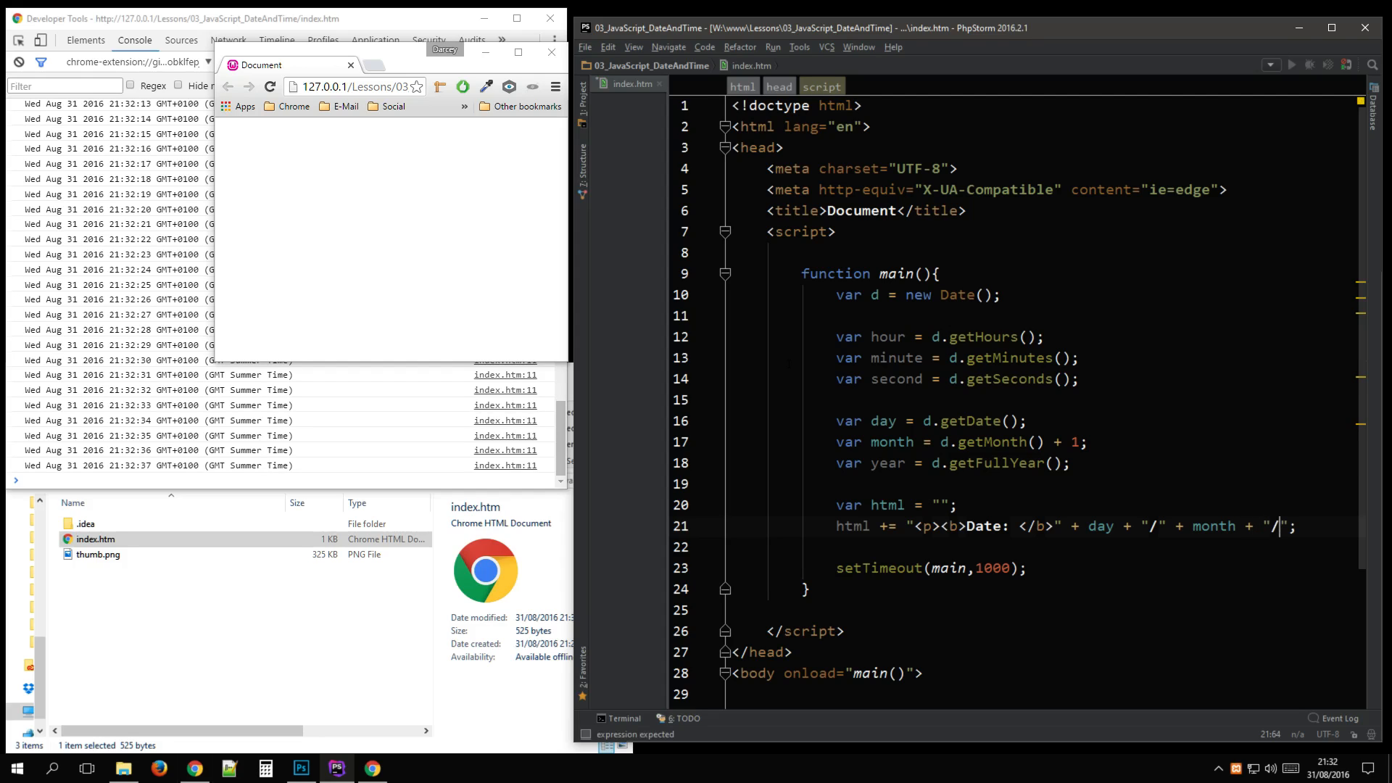
pyautogui.write('year')
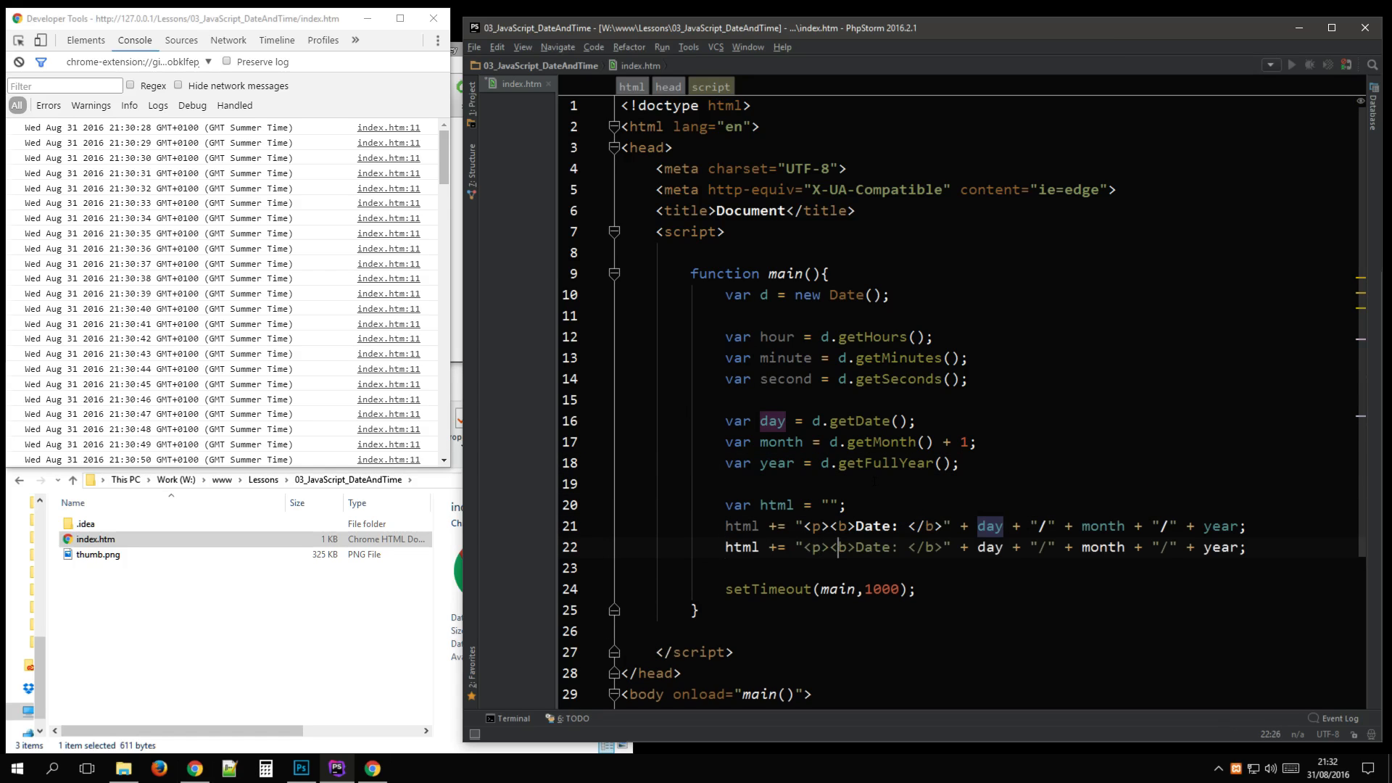
# - Change the duplicated line to bold Time: with hour/minute/second
pyautogui.write('Time:')
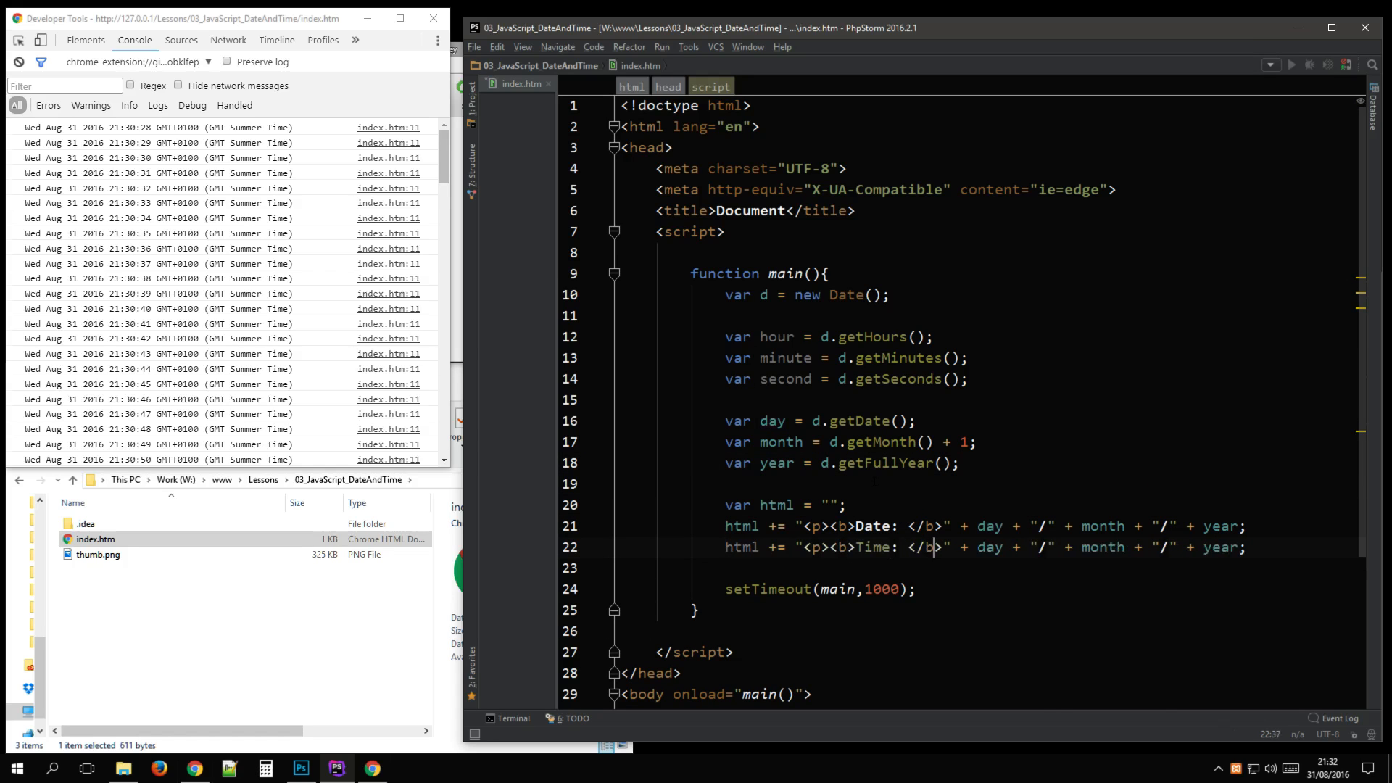
pyautogui.write('h')
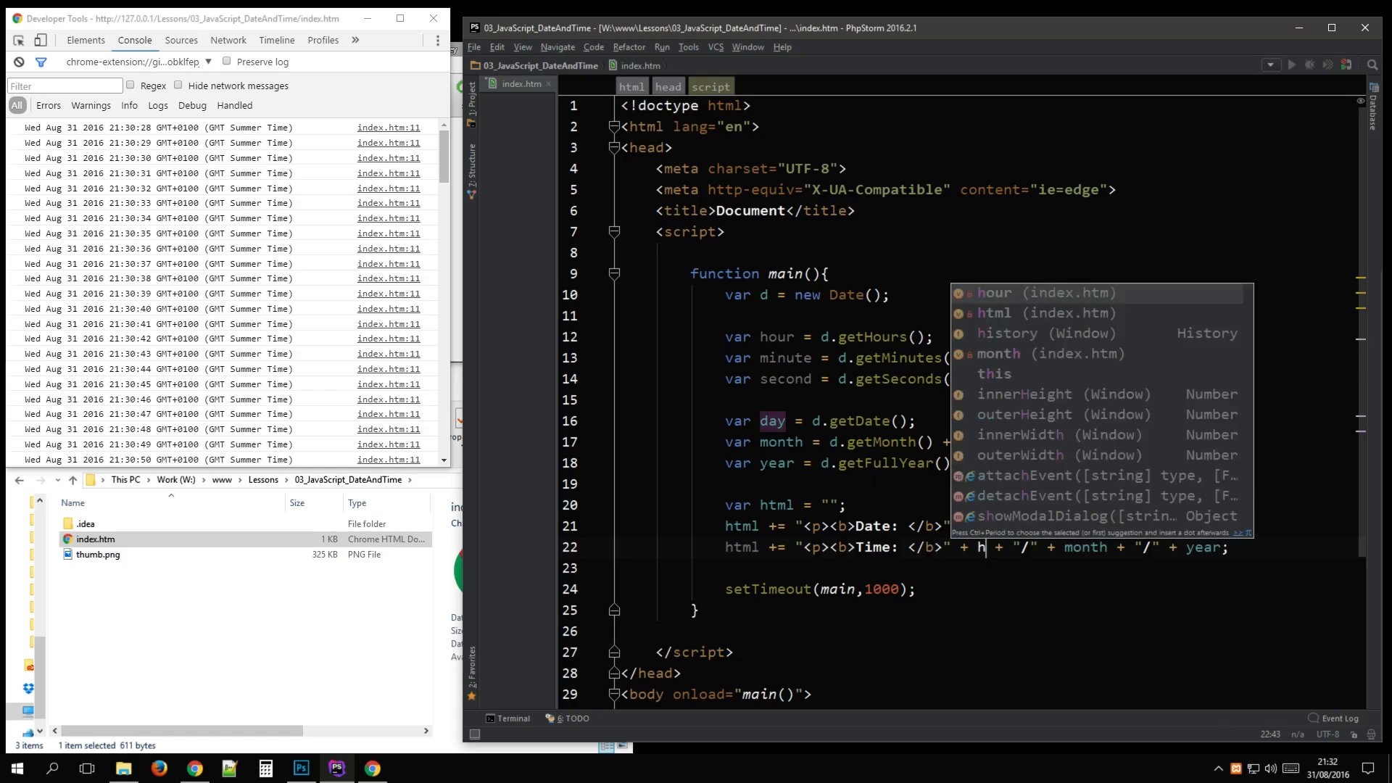
pyautogui.write('hour')
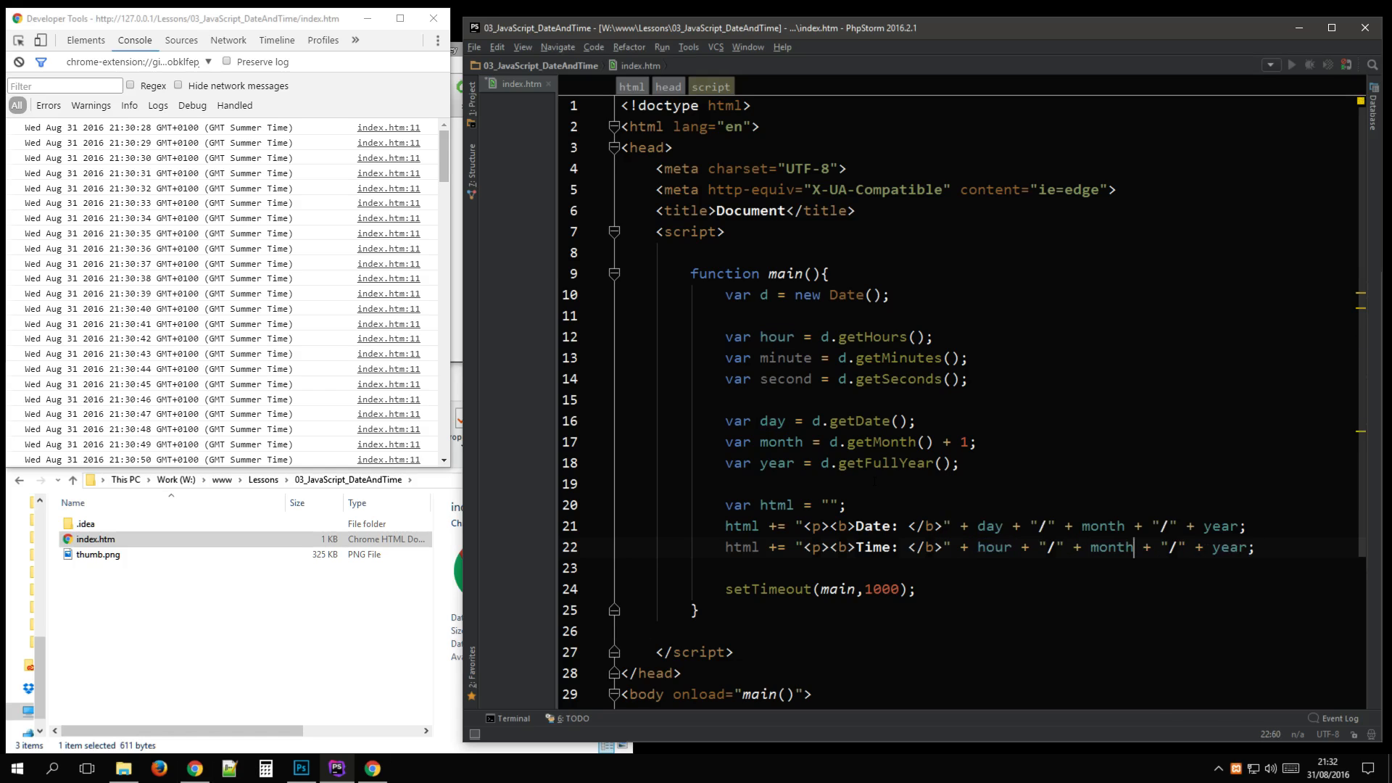
pyautogui.write('minute')
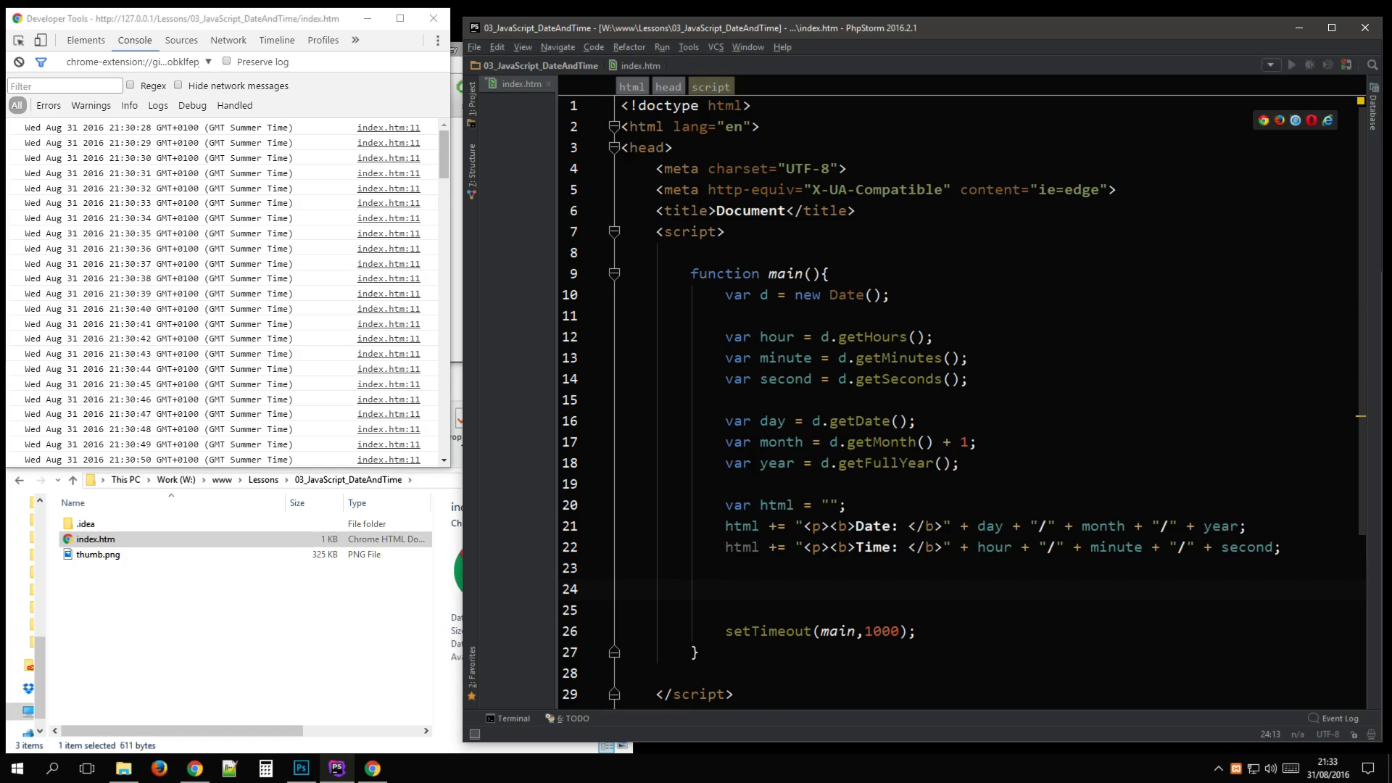
# - Set the output div's innerHTML to html, then compare against the system clock
pyautogui.write('document.get')
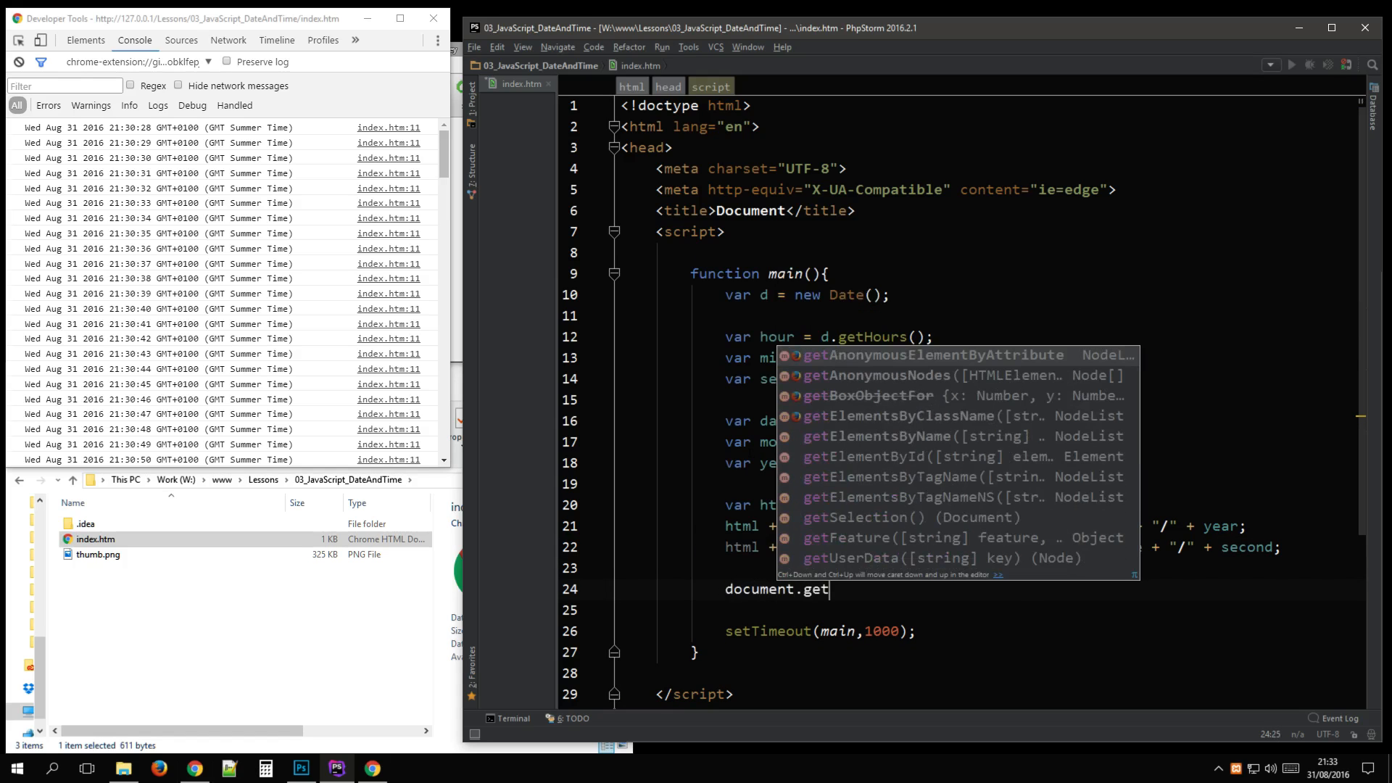
pyautogui.write('ElementById("output").')
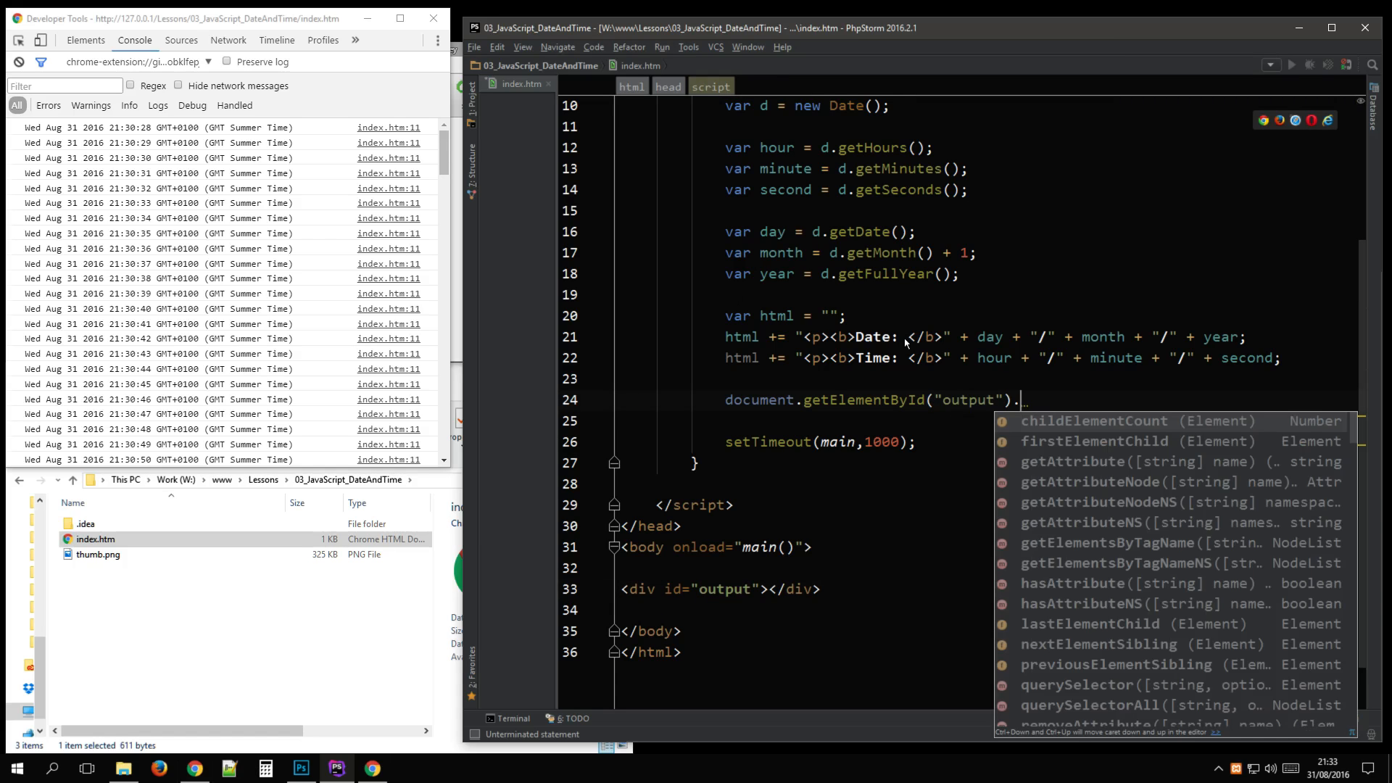
pyautogui.write('innerHTML =')
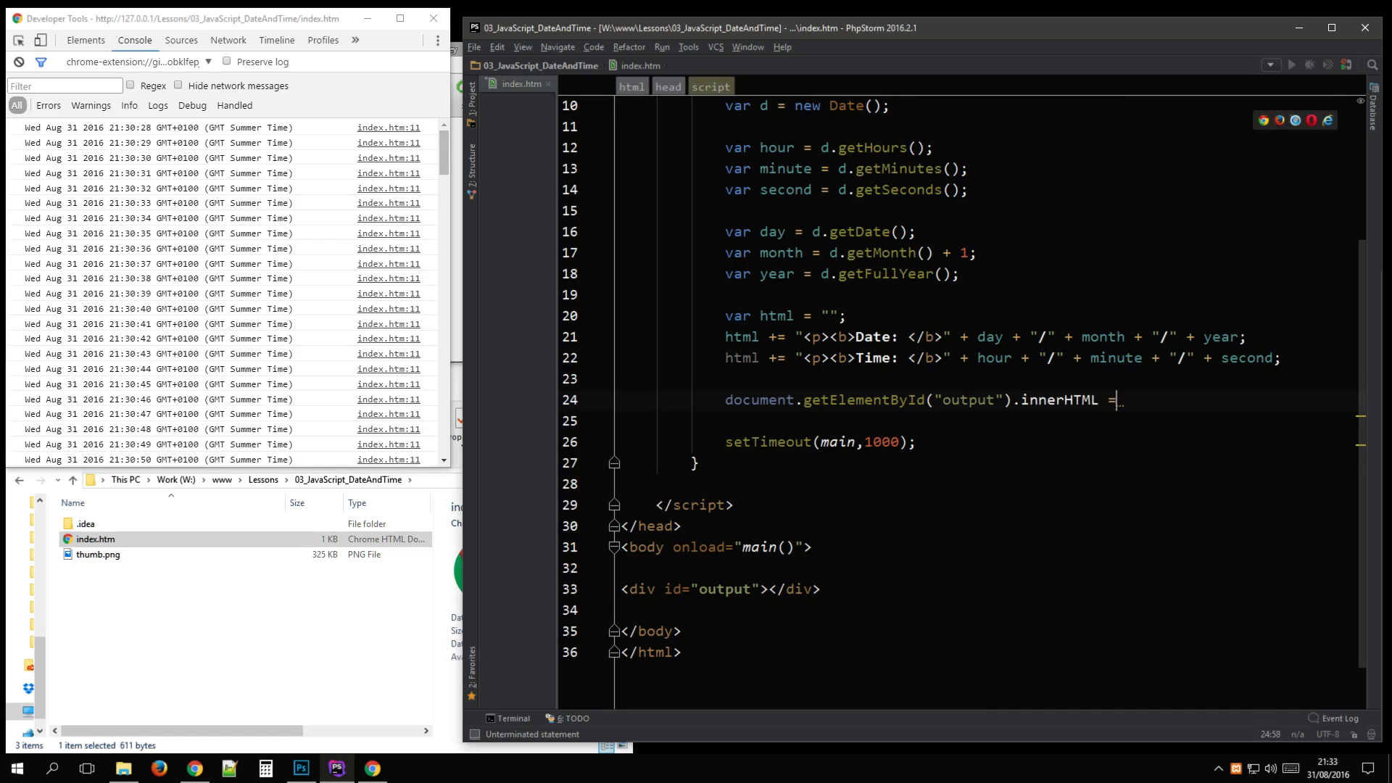
pyautogui.write('html;')
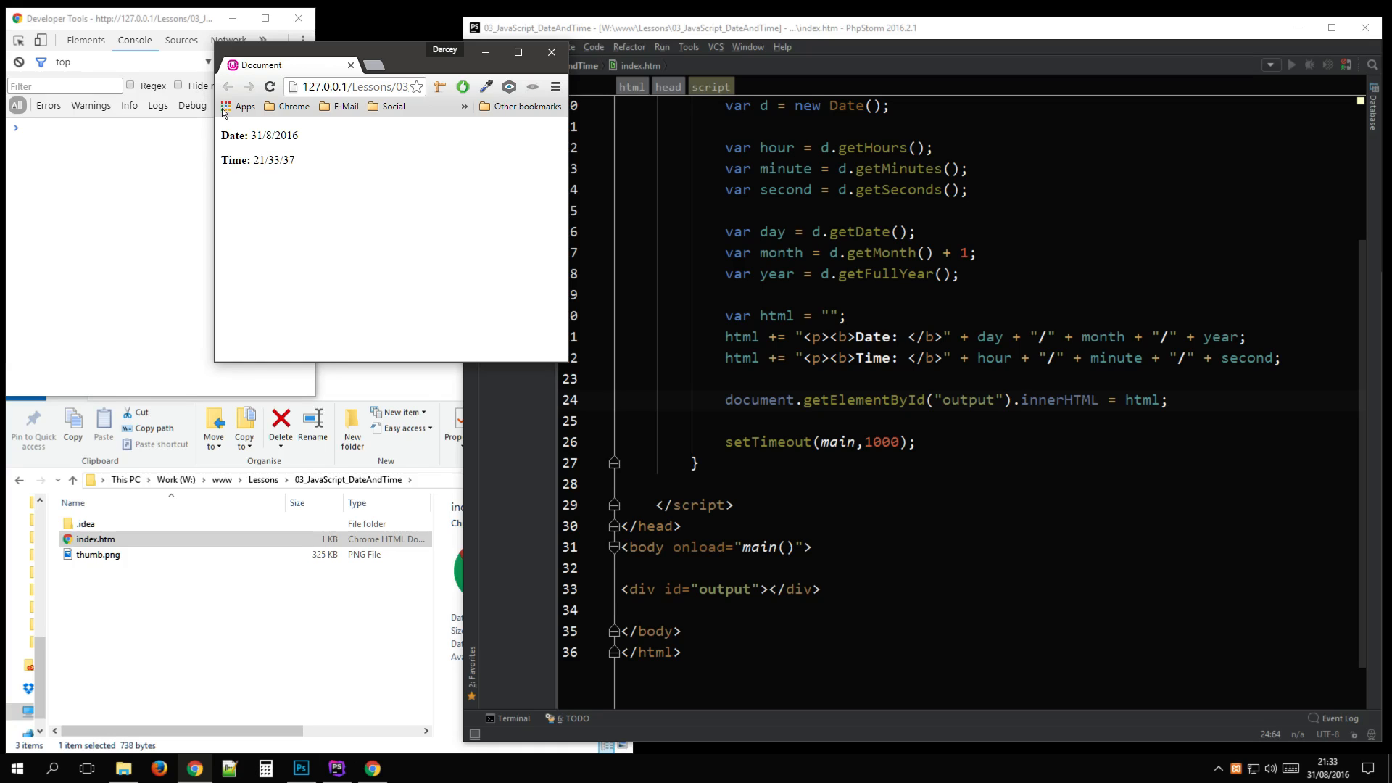
pyautogui.click(1326, 767)
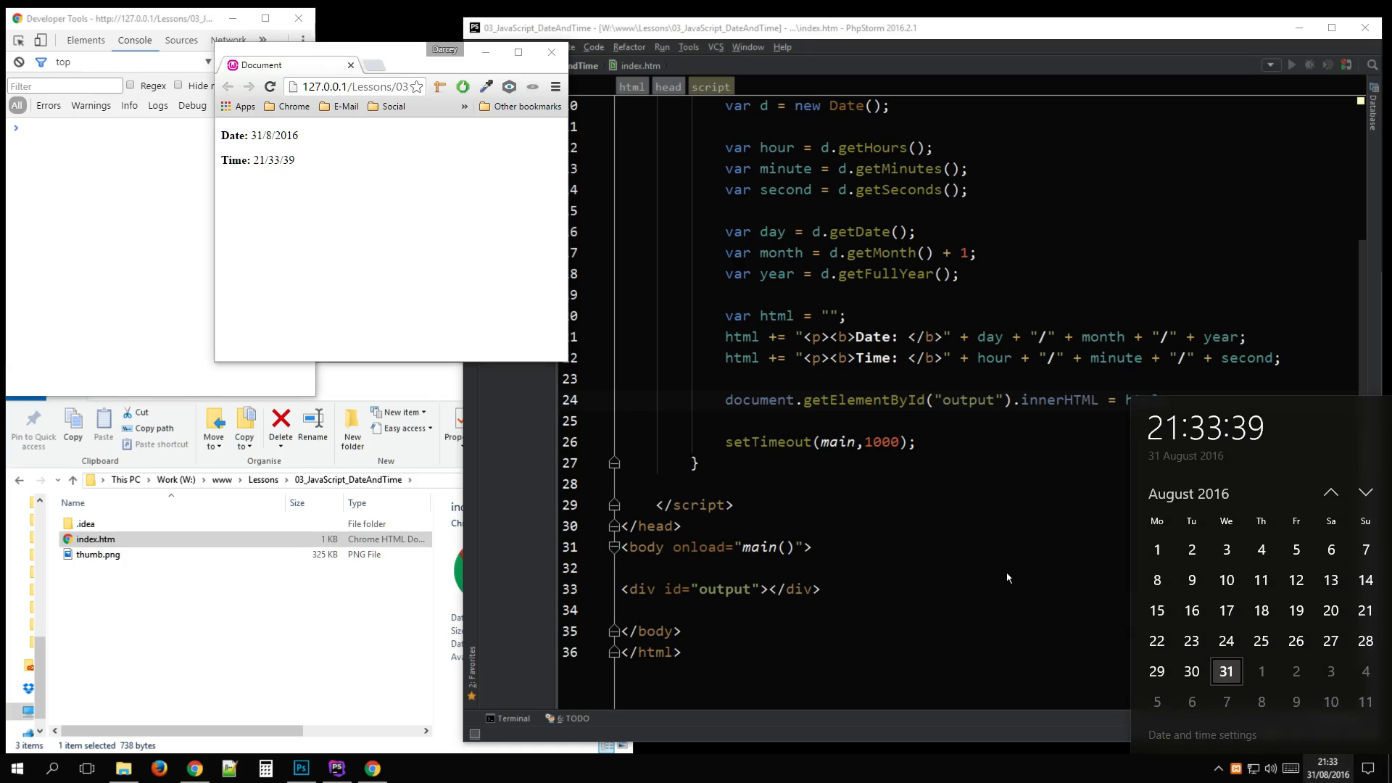